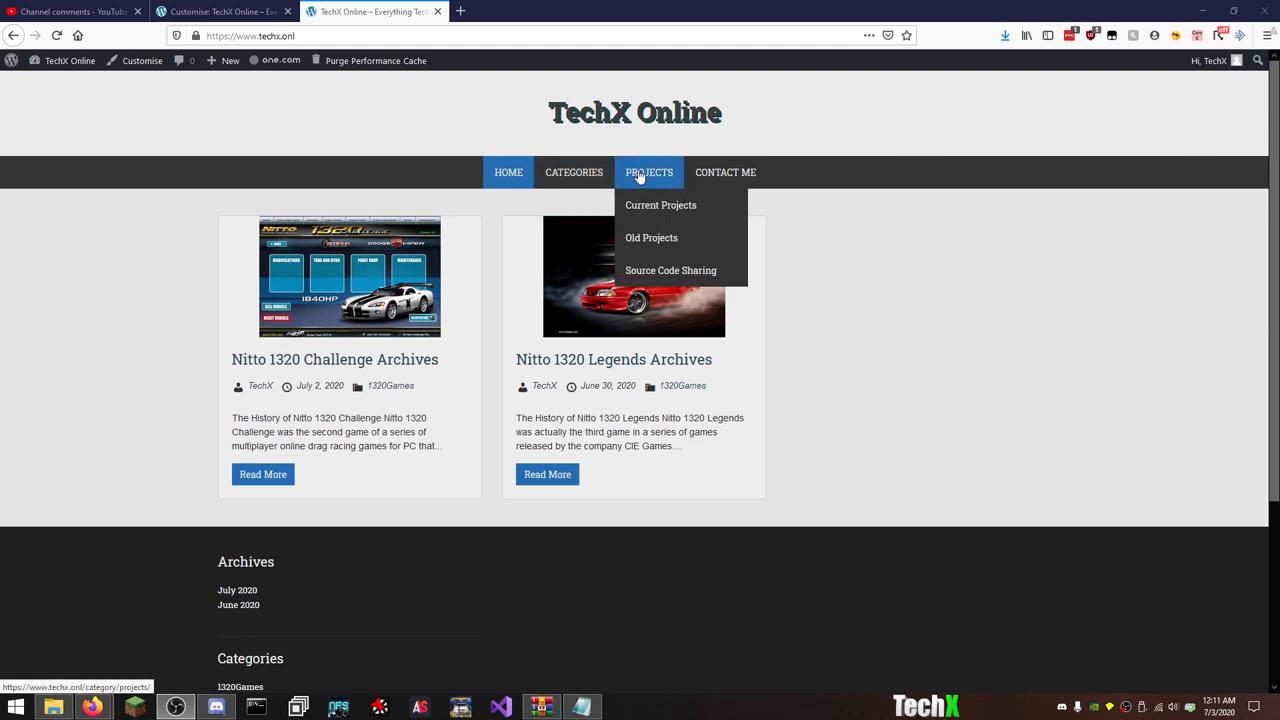
mouse_move(670, 270)
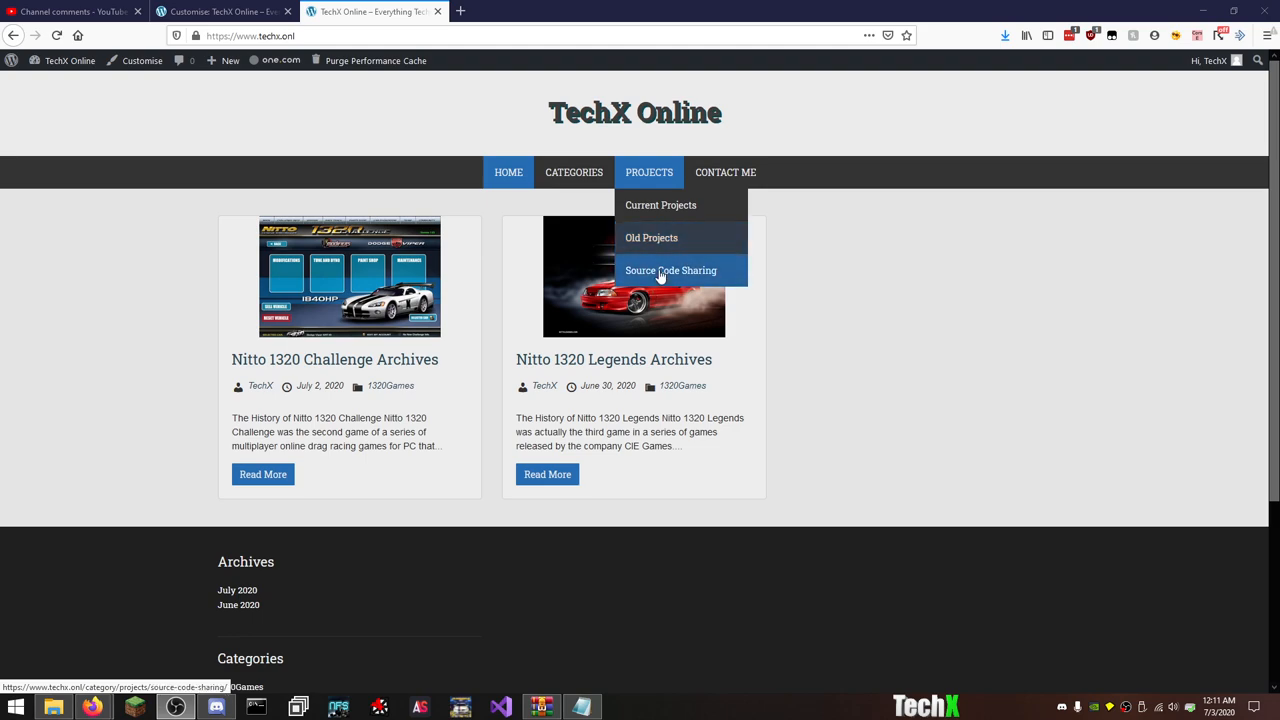
mouse_move(574, 172)
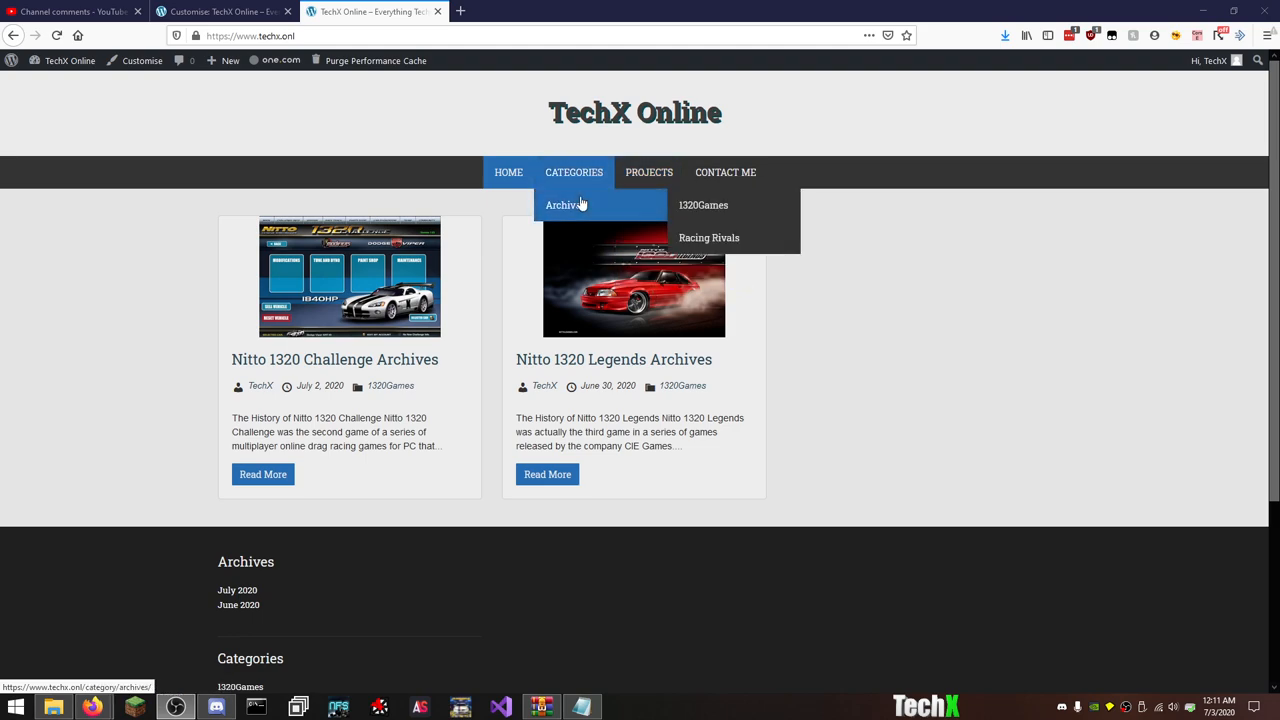
mouse_move(703, 205)
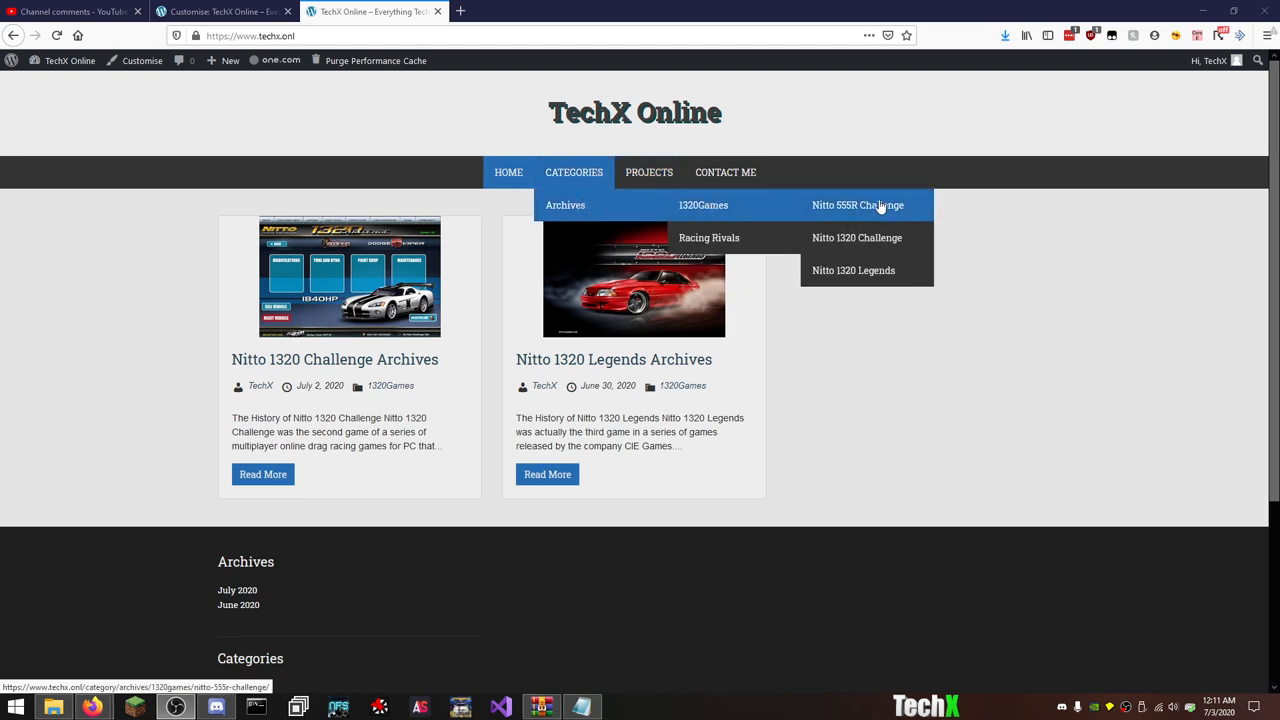
mouse_move(857, 205)
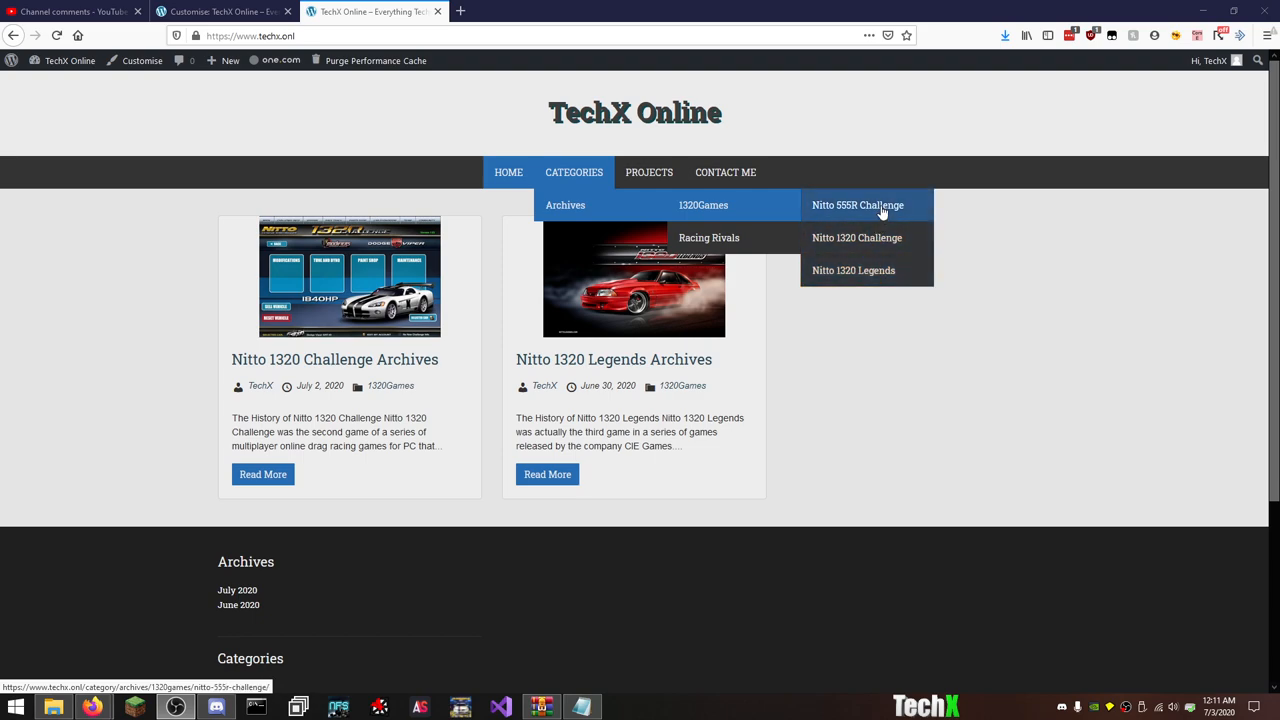
mouse_move(788, 207)
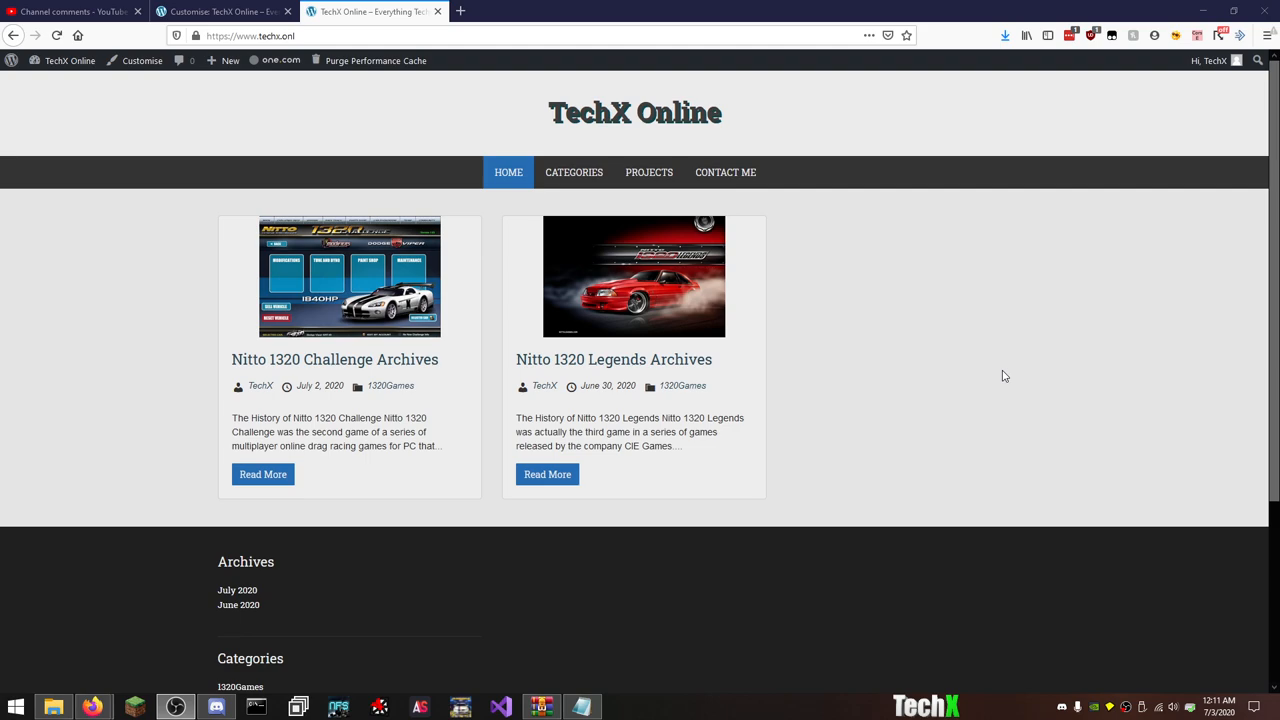
Browse the My Passport (J:) drive into LEAKS\HALO and select the NEW folder.
right_click(53, 706)
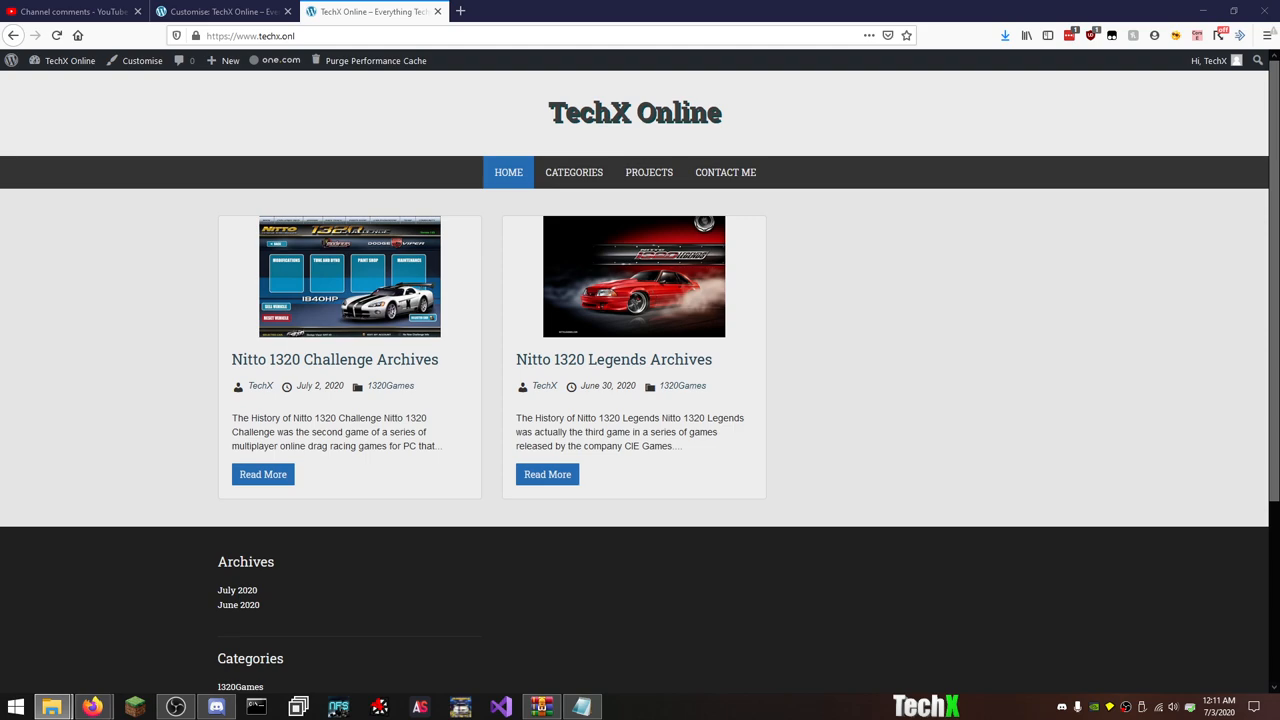
click(51, 707)
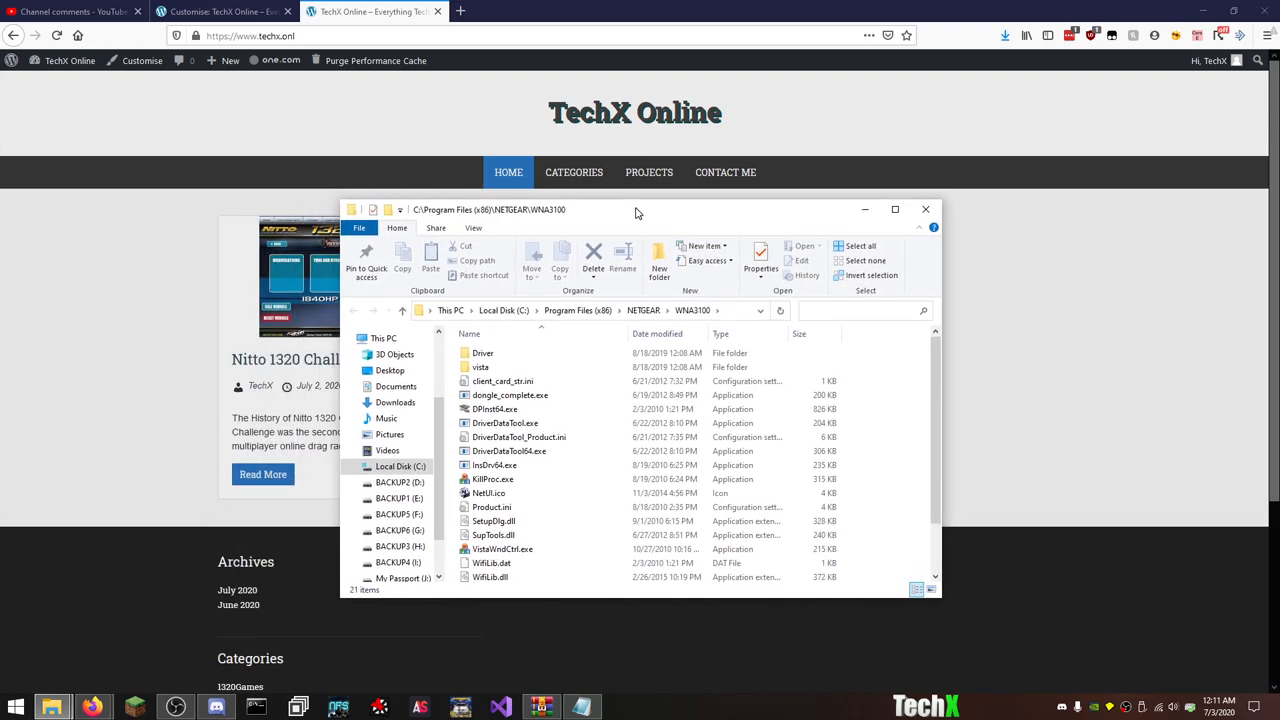
click(403, 541)
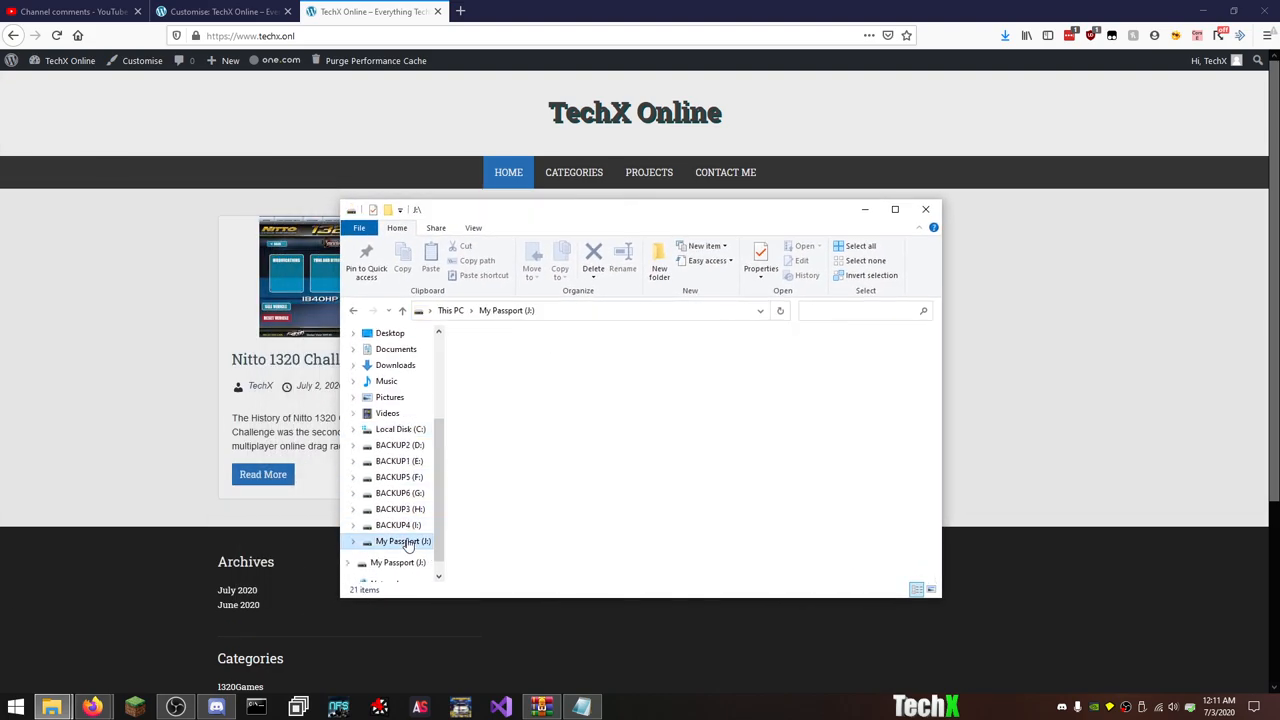
click(402, 541)
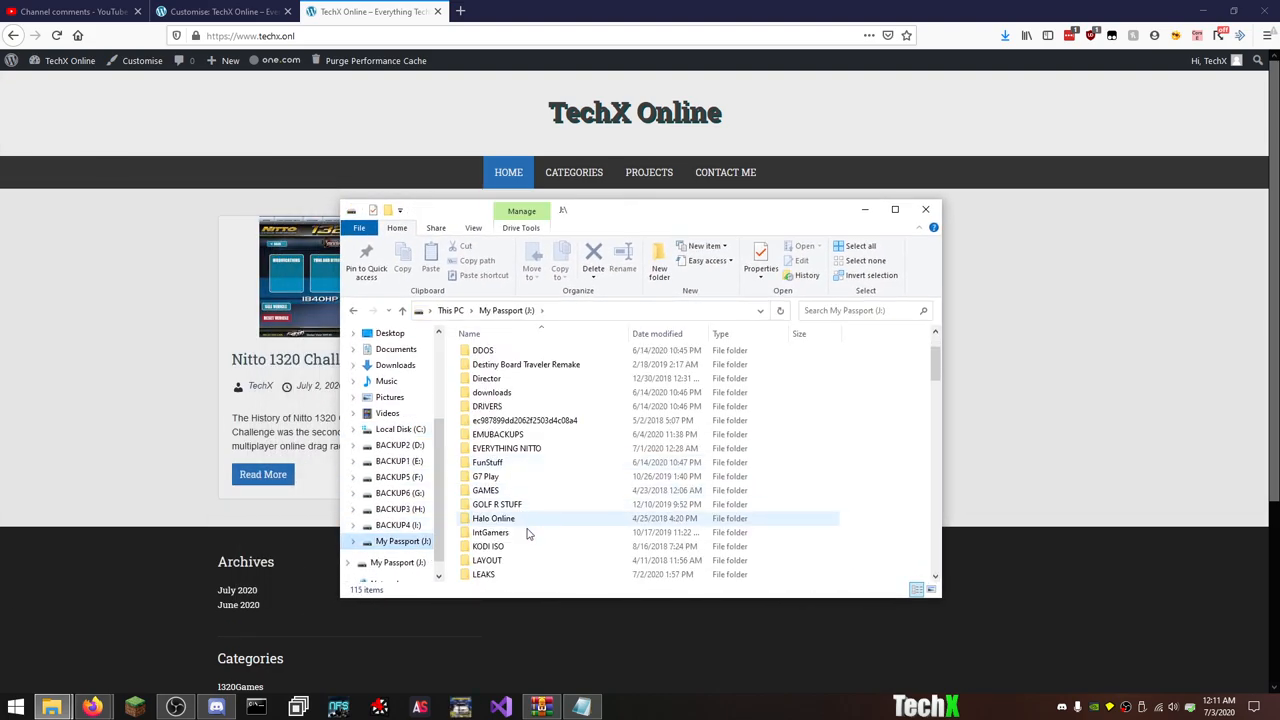
double_click(483, 574)
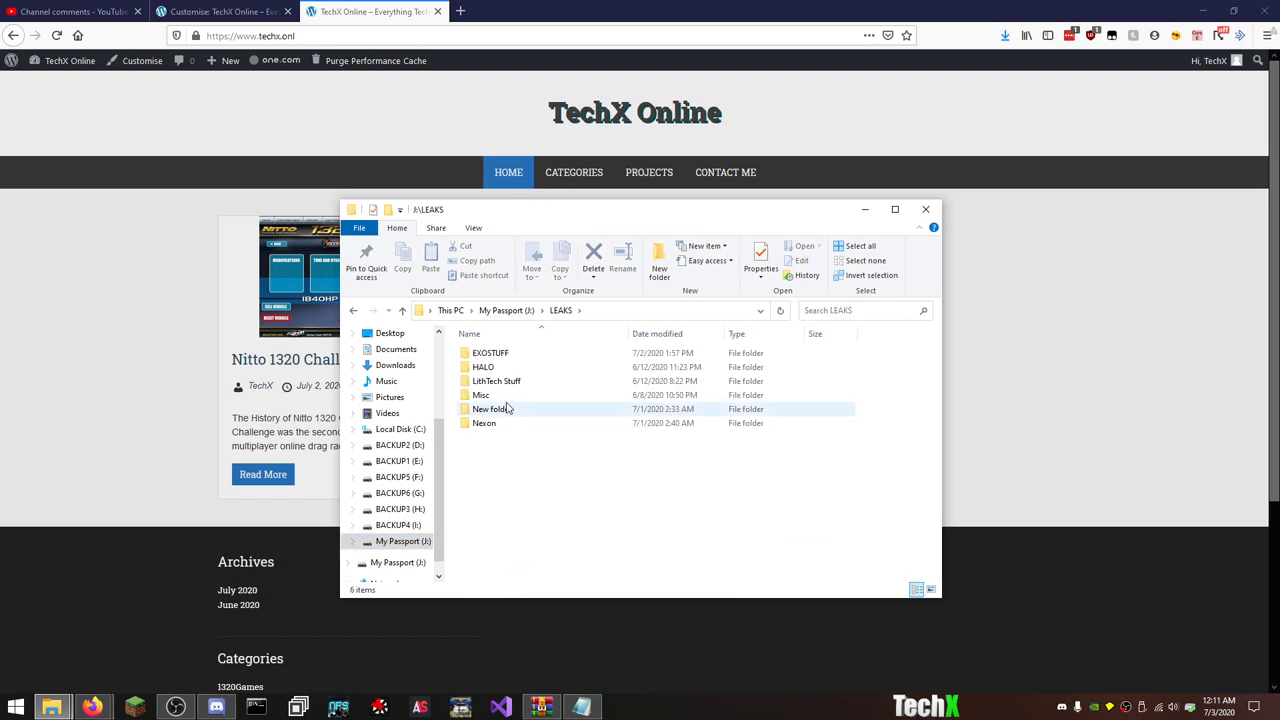
double_click(483, 366)
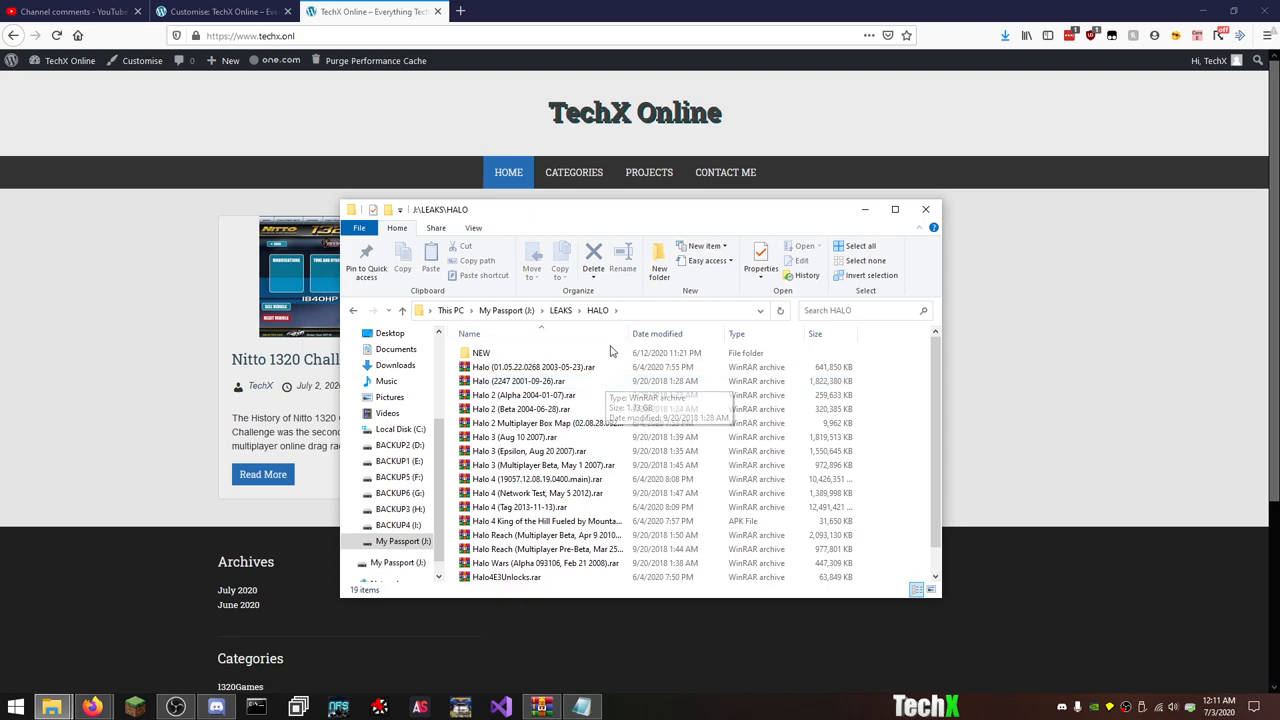
click(481, 352)
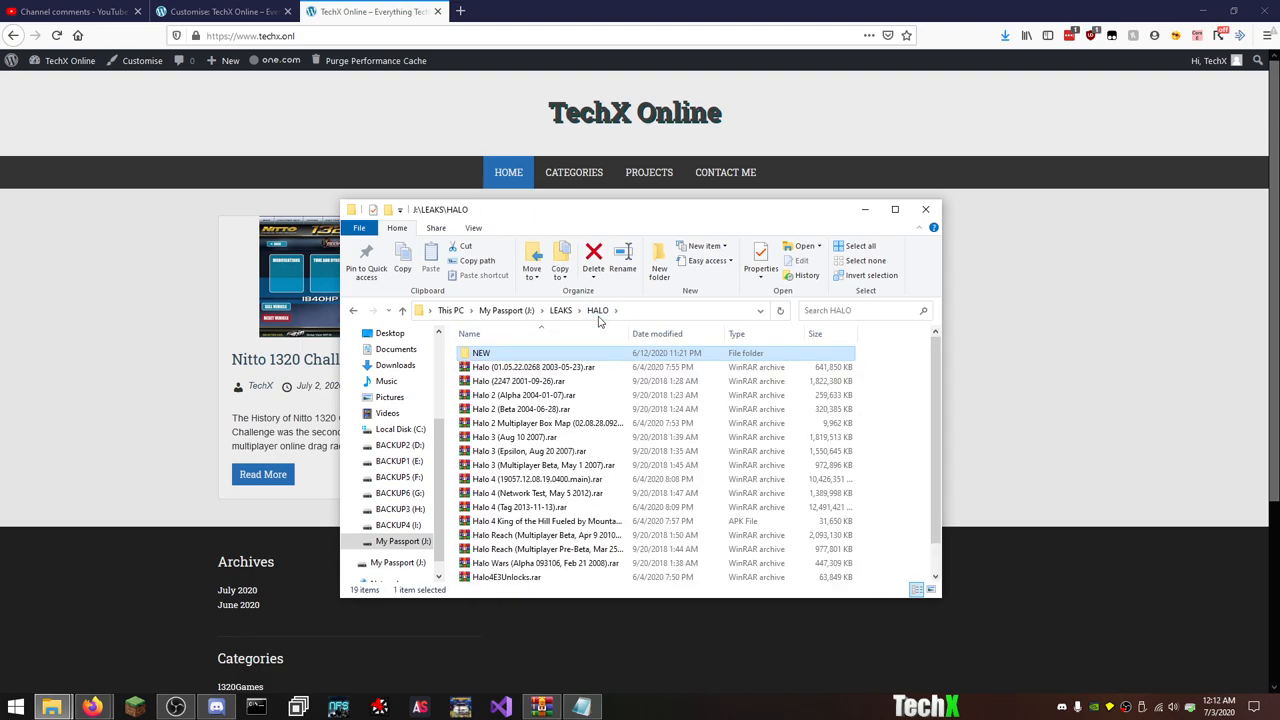
mouse_move(899, 434)
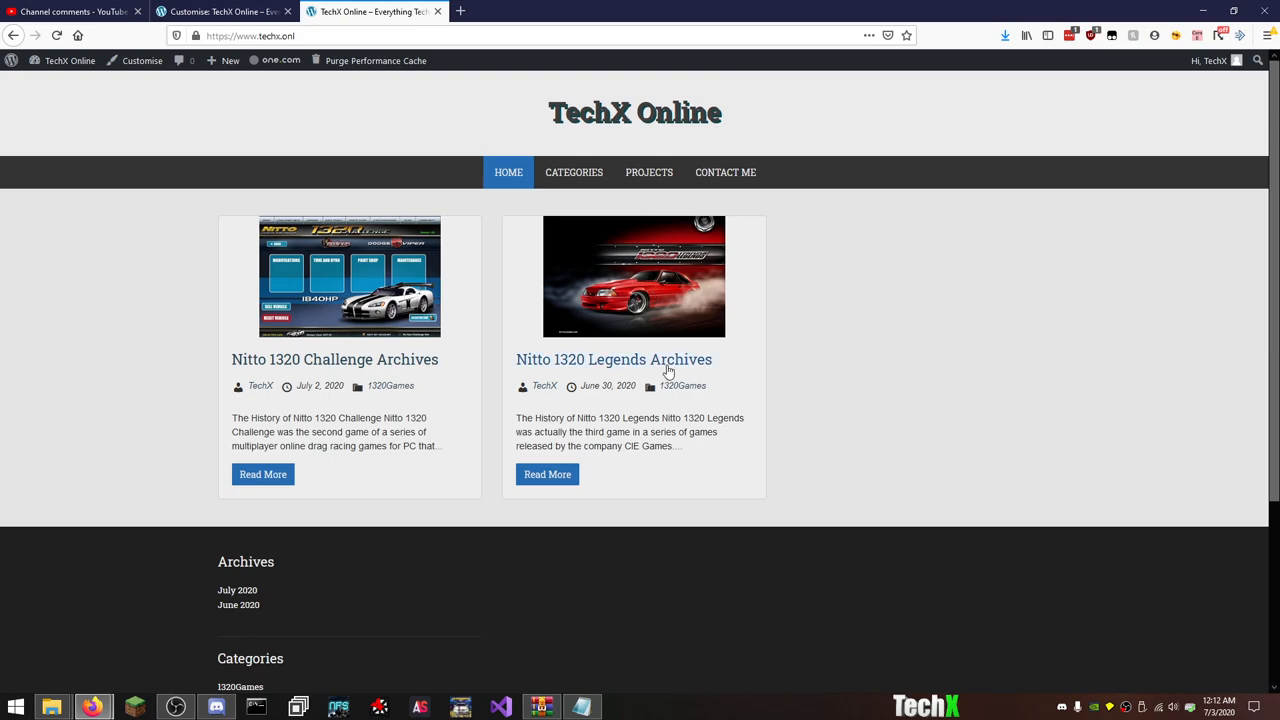
Open the Nitto 1320 Legends Archives post and scroll through its history and video.
click(614, 359)
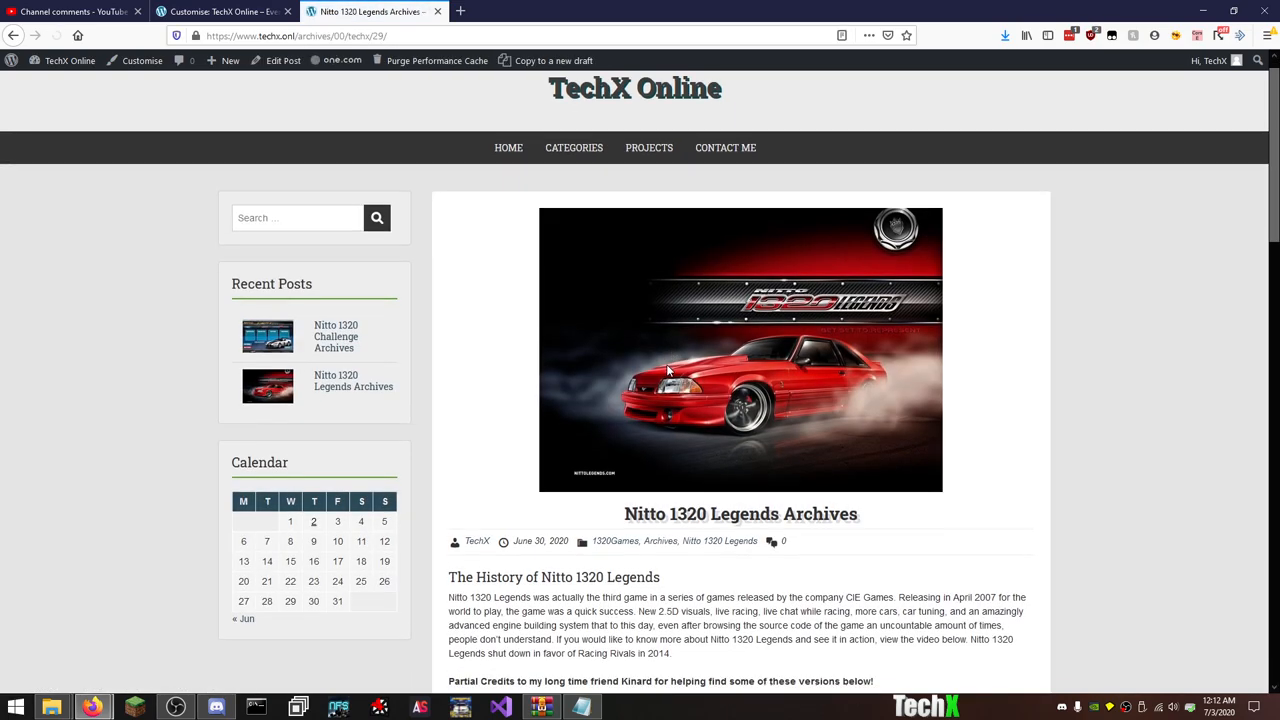
scroll(down, 3)
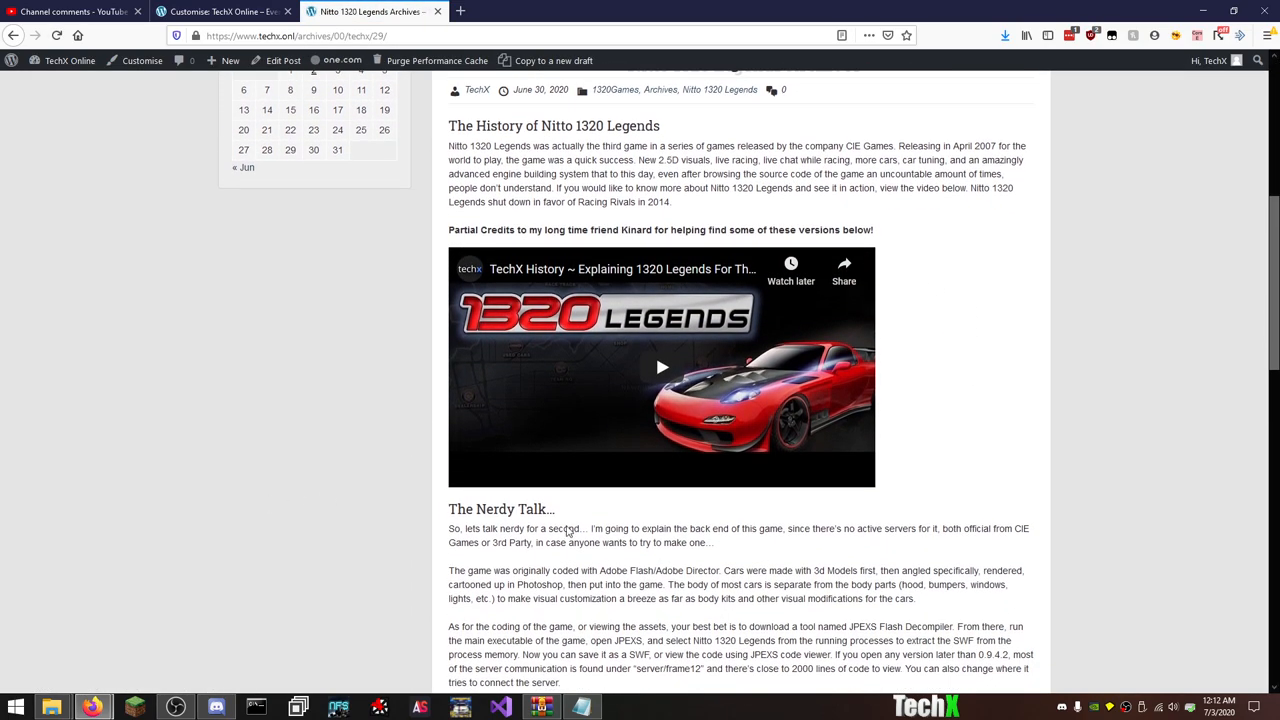
scroll(up, 3)
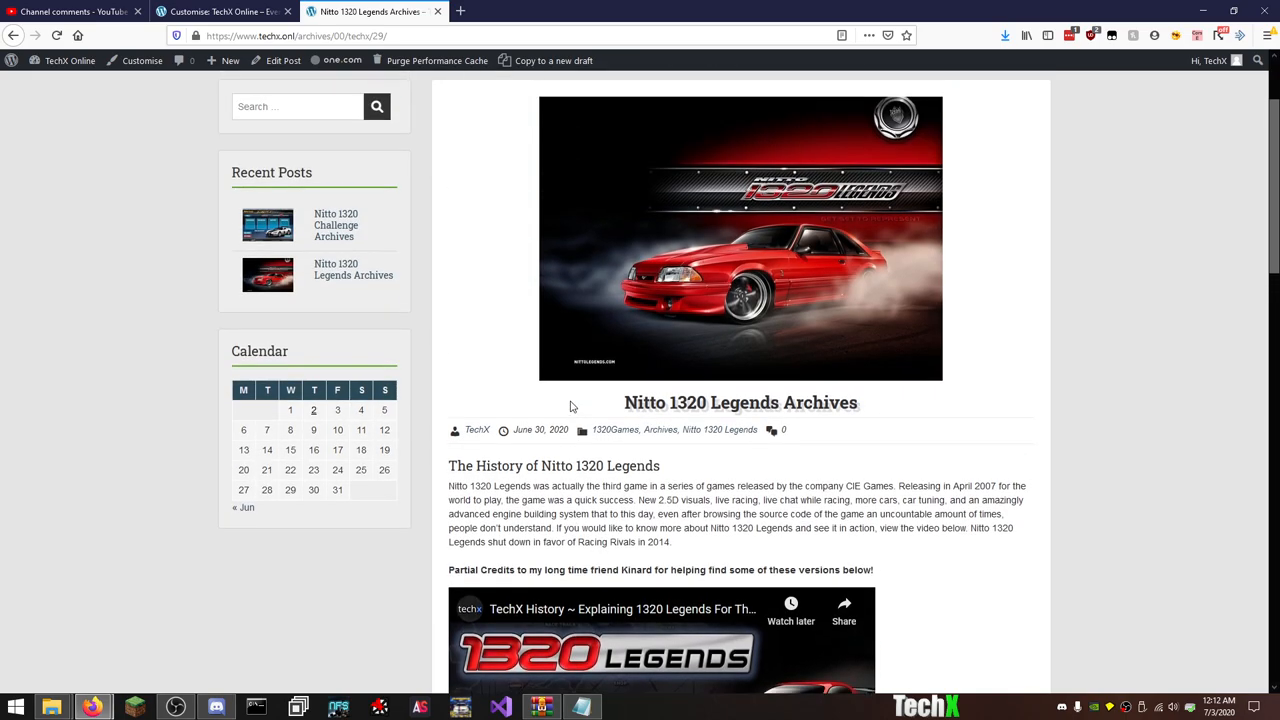
scroll(down, 3)
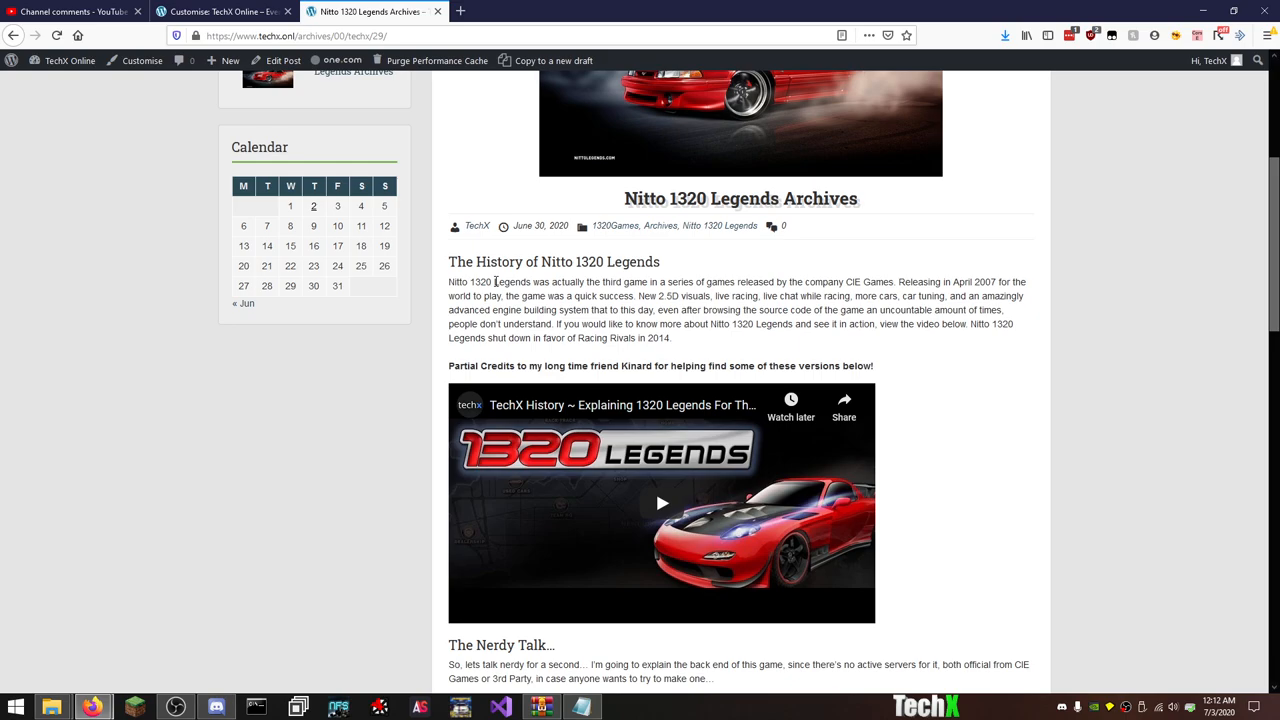
mouse_move(395, 397)
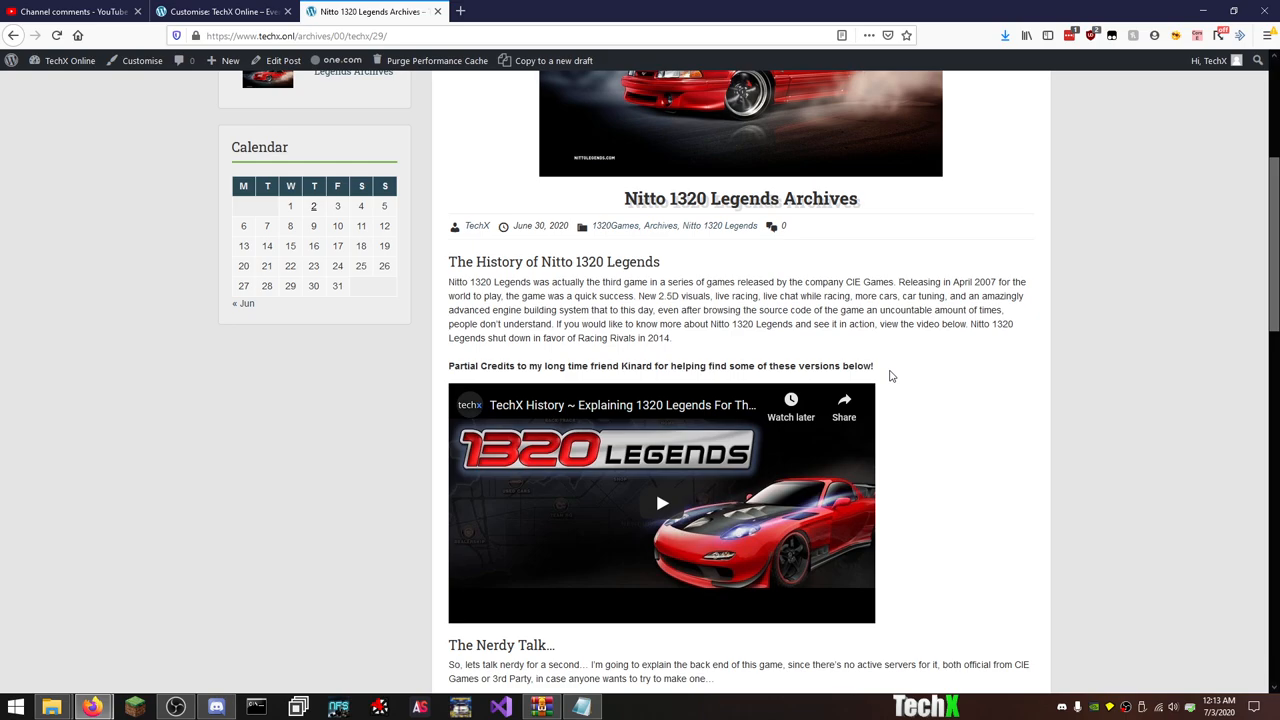
scroll(down, 3)
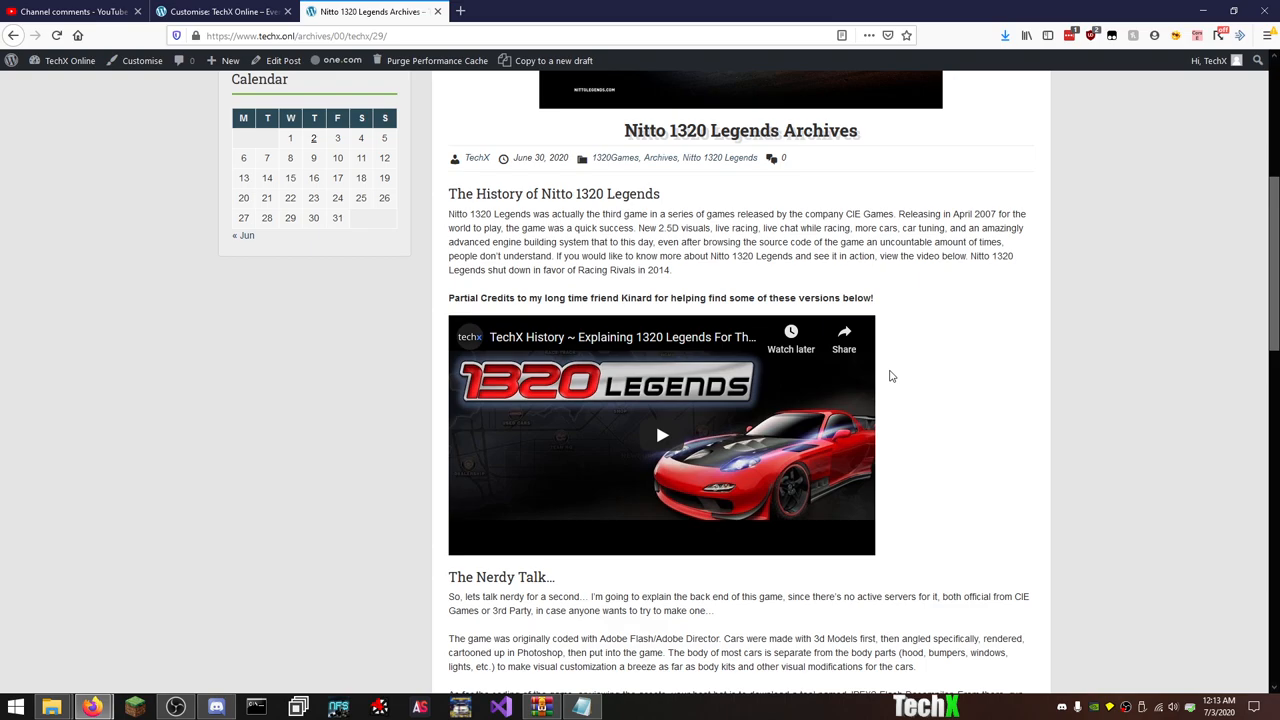
scroll(down, 3)
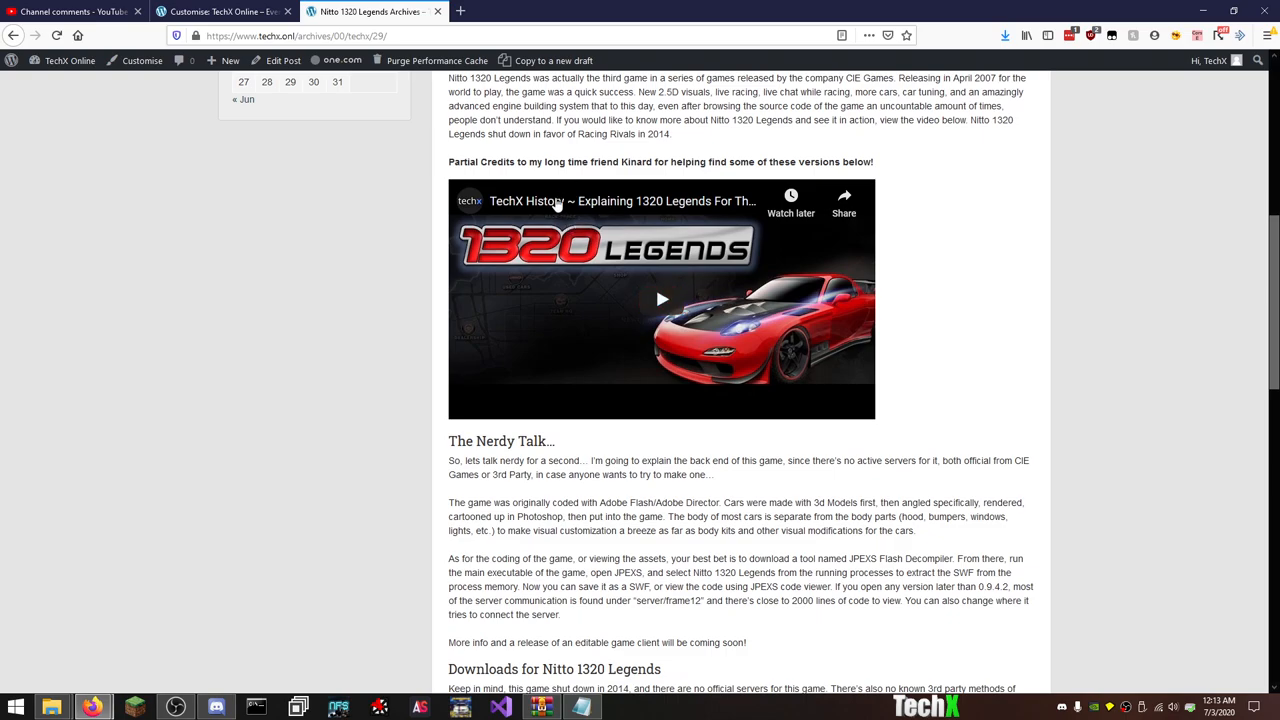
mouse_move(557, 205)
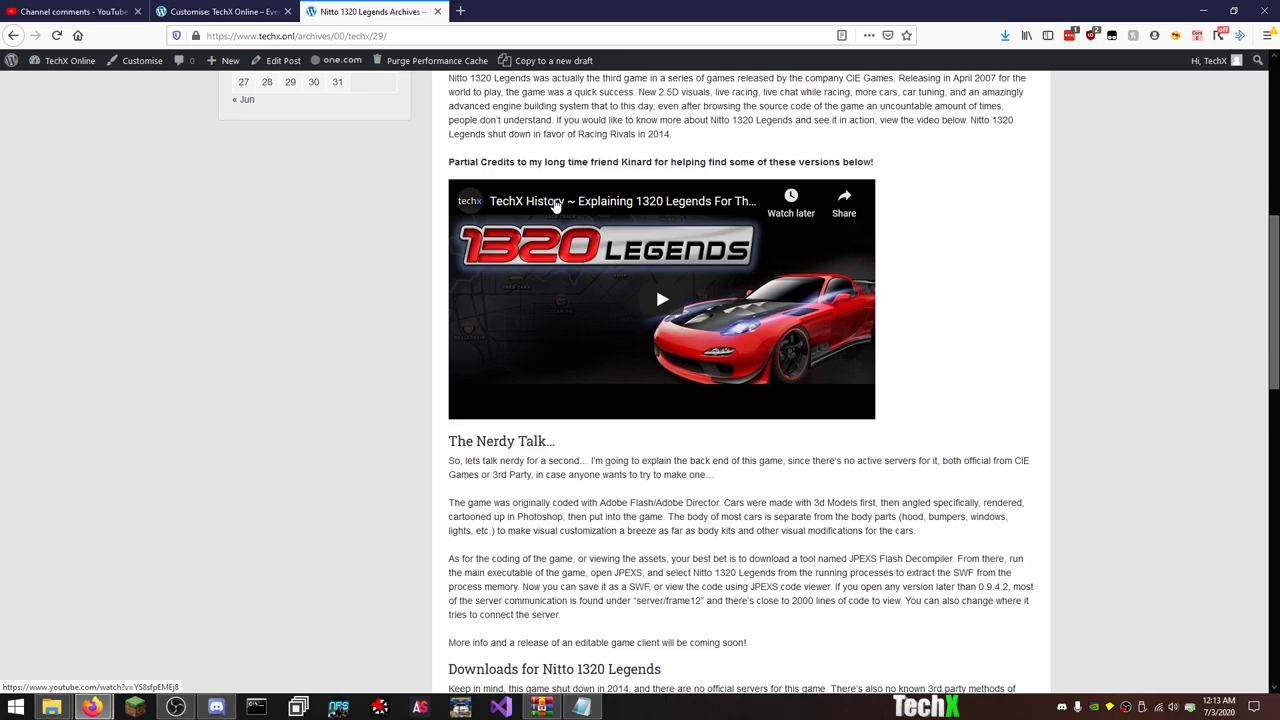
scroll(down, 3)
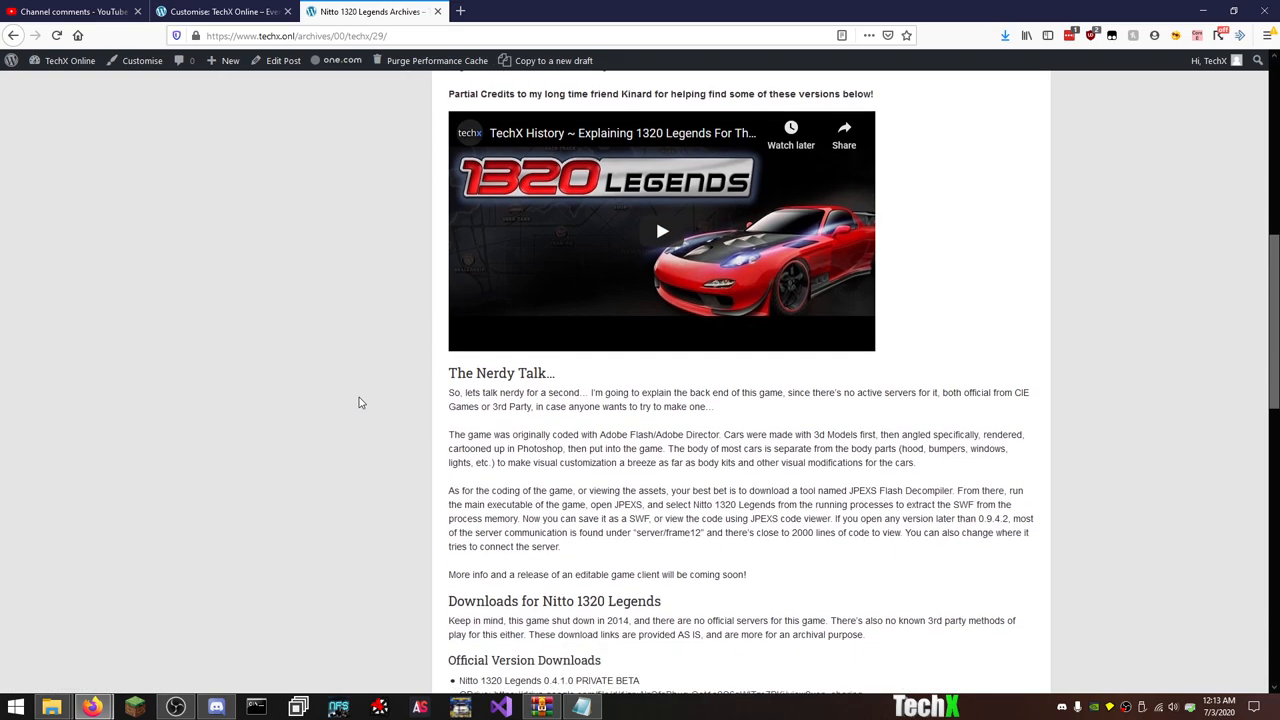
Scroll the downloads list down to 0.10.03 FINAL and the archive.org backup link.
scroll(down, 3)
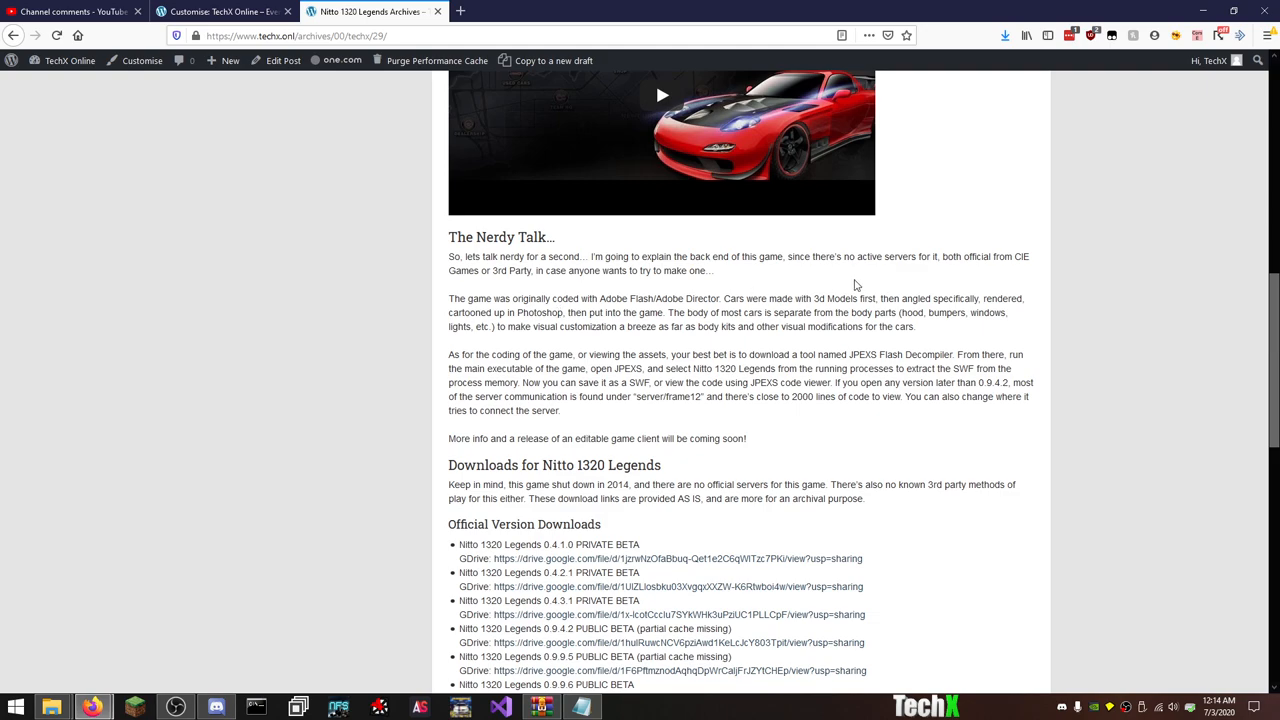
mouse_move(393, 345)
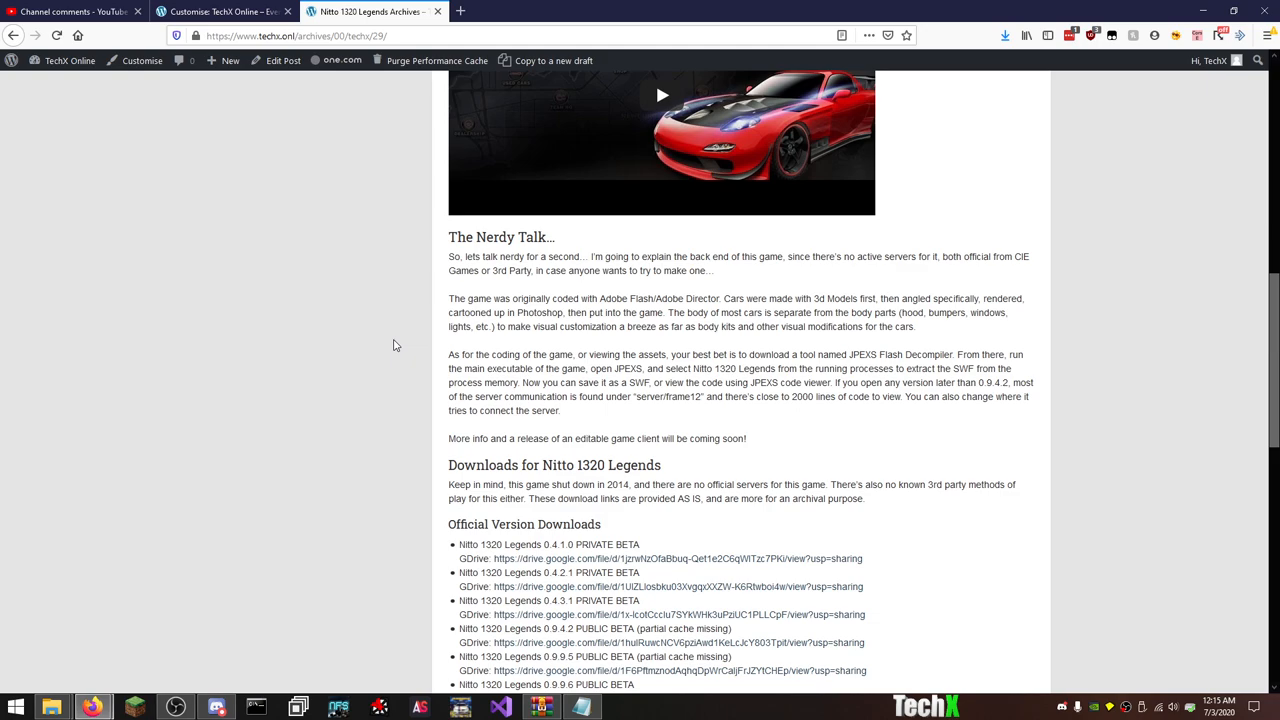
scroll(down, 3)
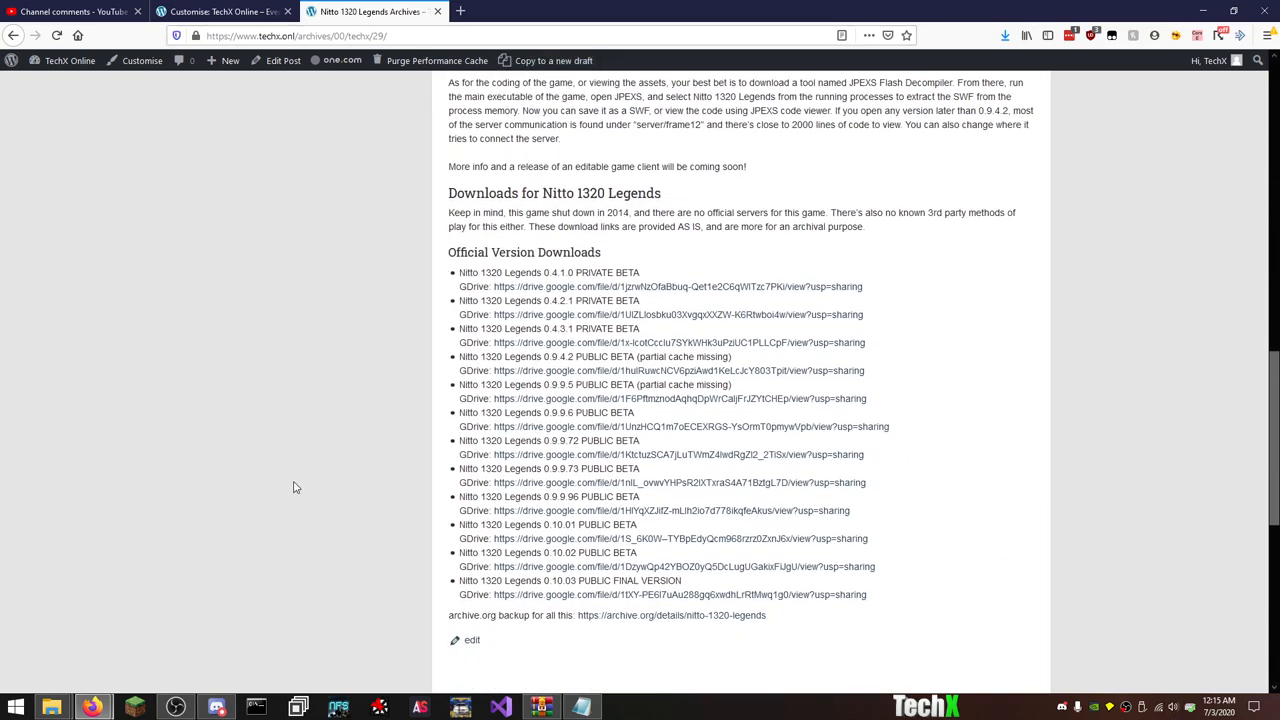
mouse_move(293, 366)
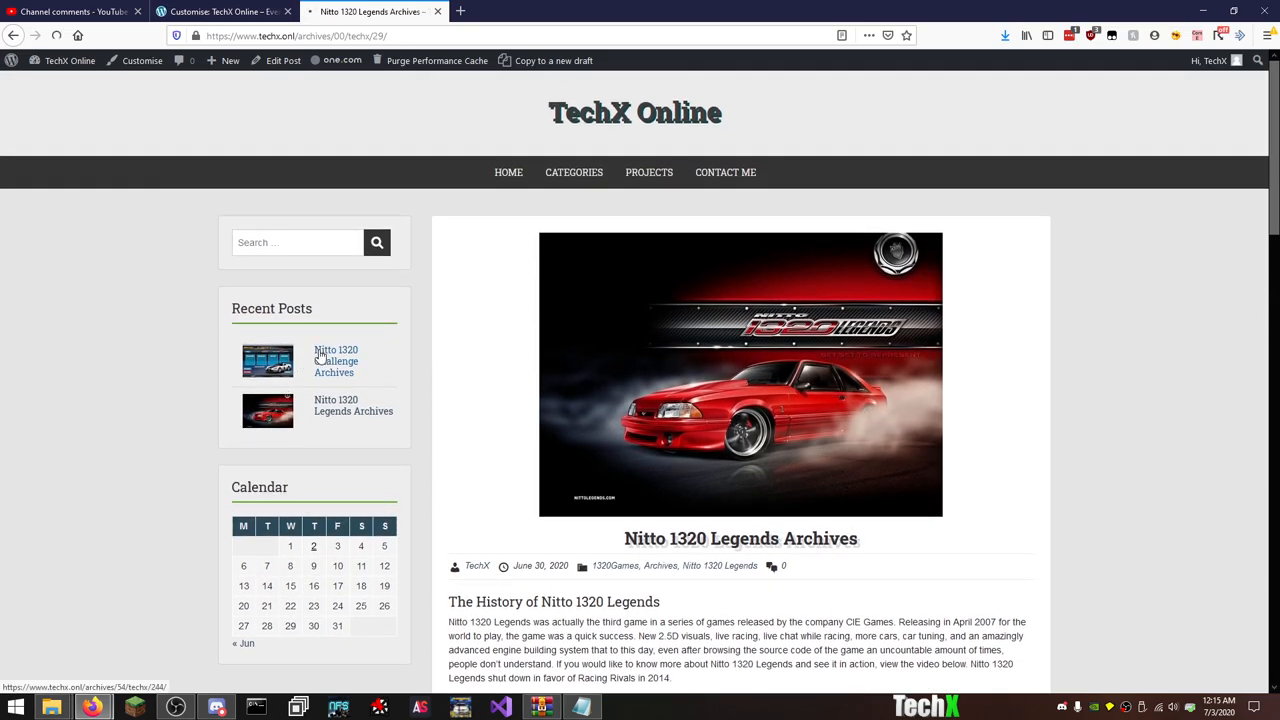
Open Nitto 1320 Challenge Archives, scroll to downloads through Mopar Tournament 1.01, then back up.
click(336, 361)
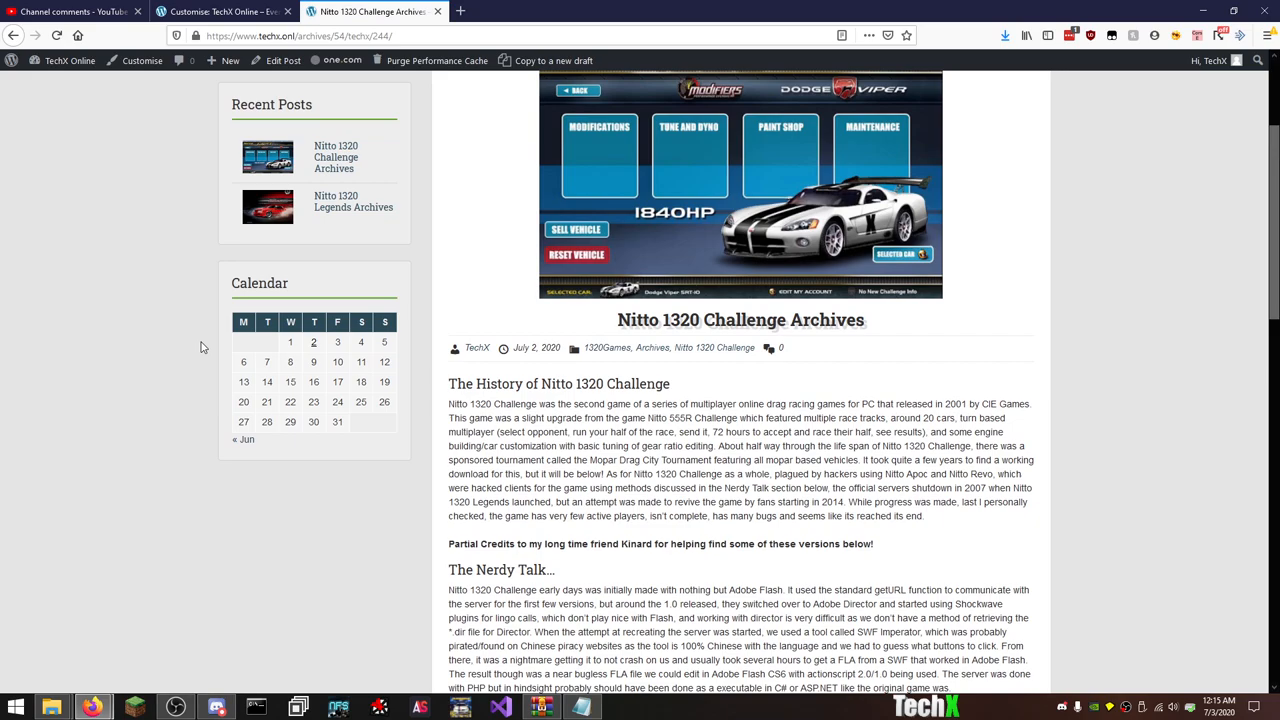
scroll(down, 3)
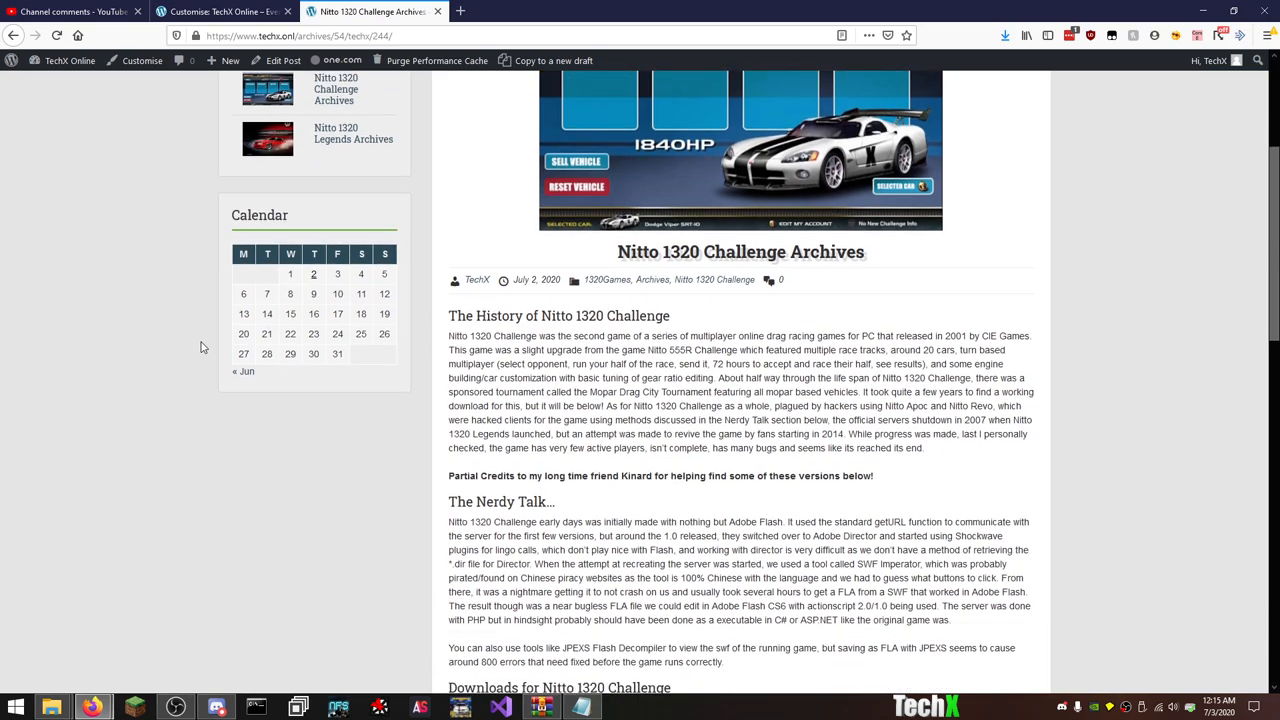
scroll(down, 3)
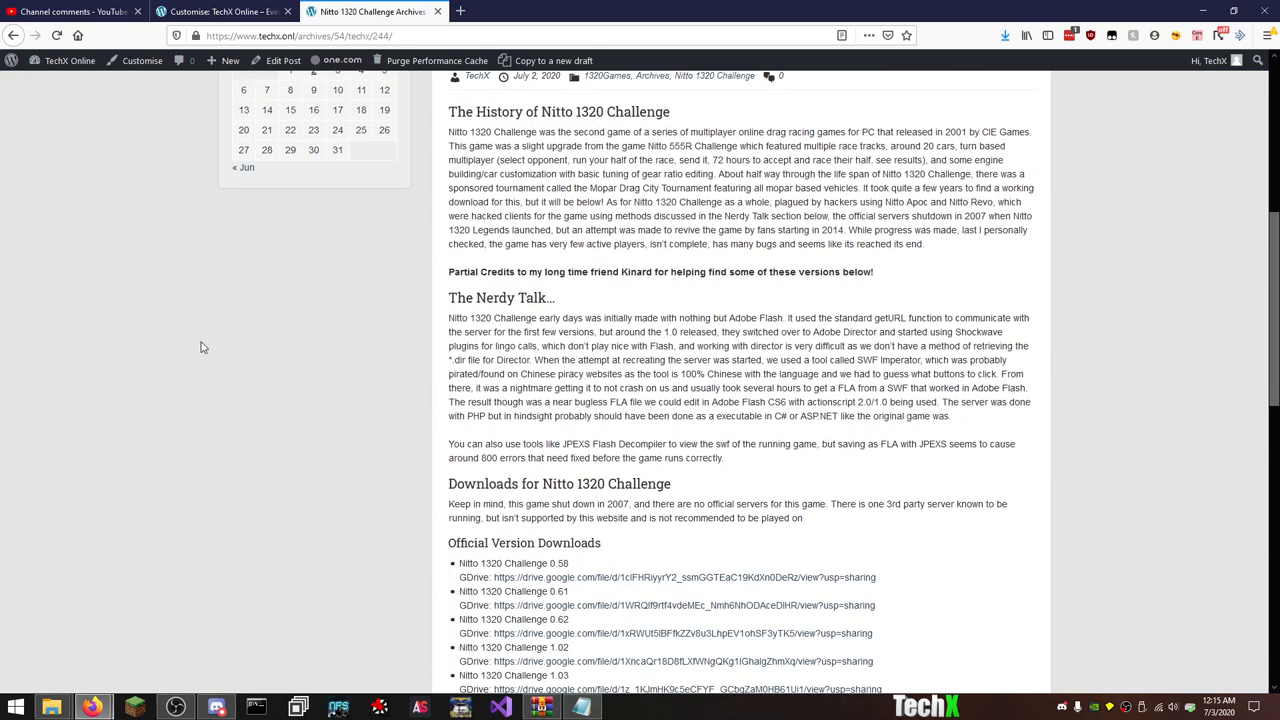
scroll(down, 3)
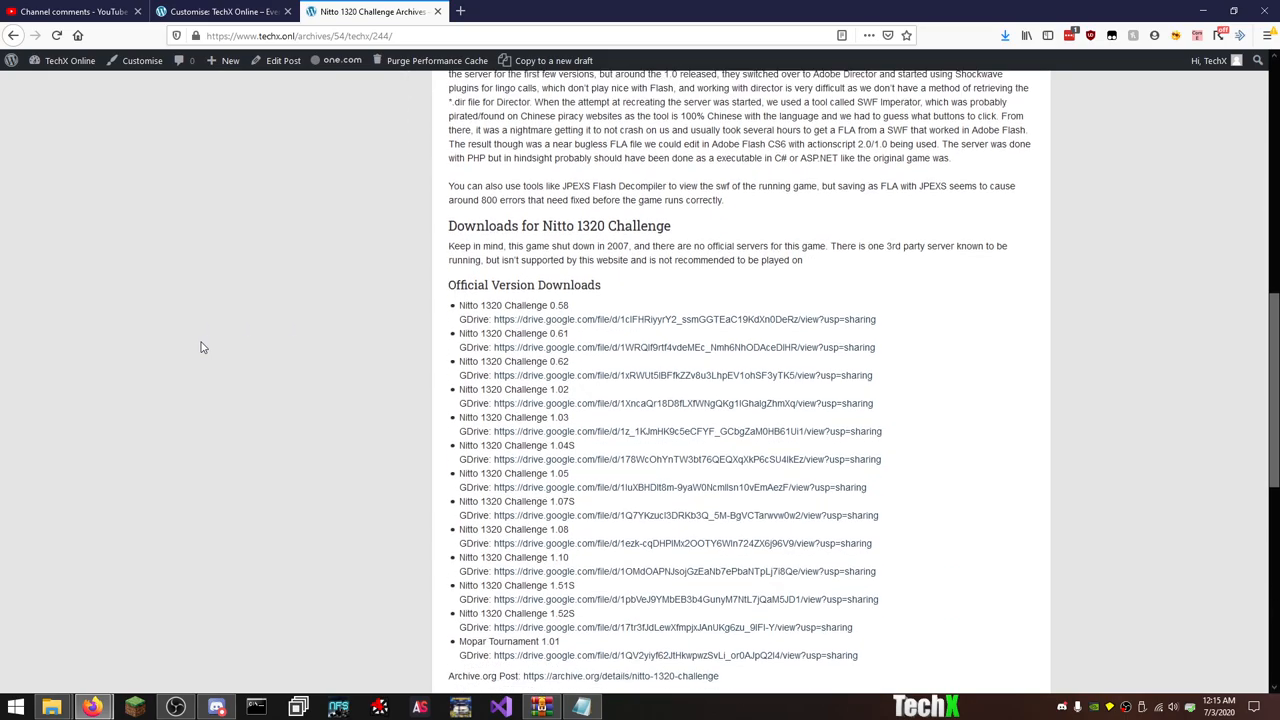
scroll(down, 3)
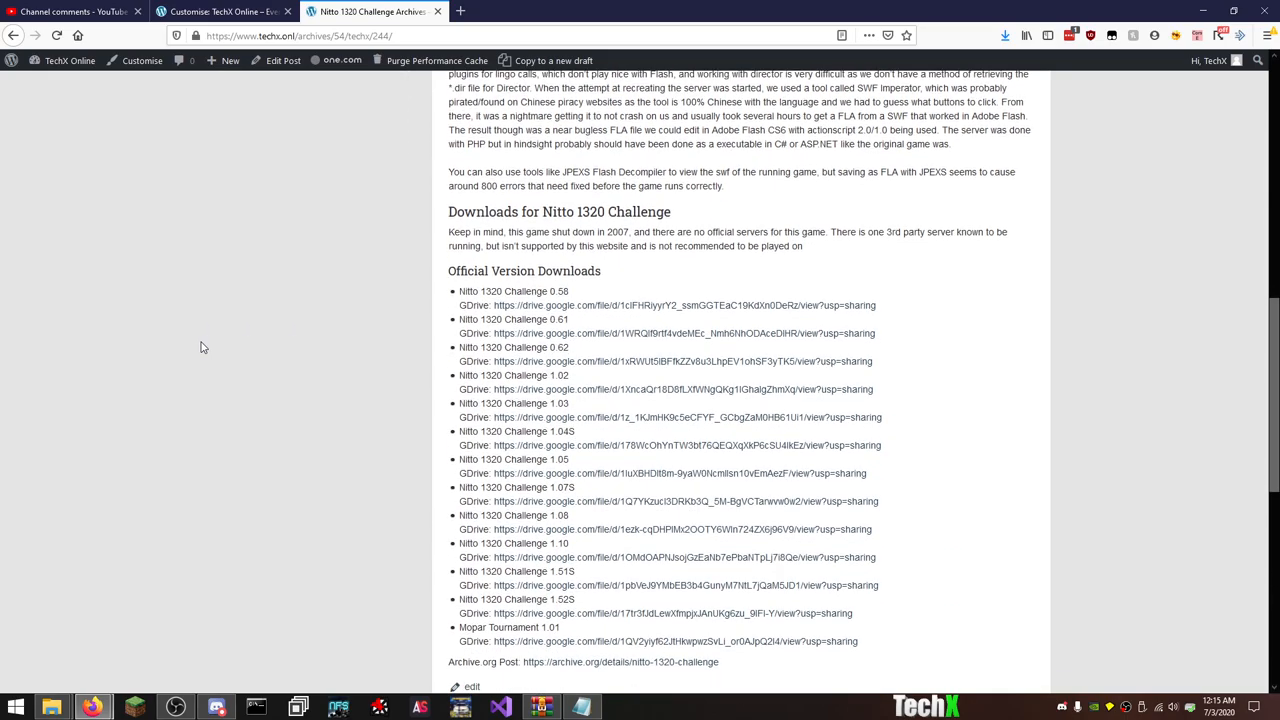
scroll(down, 3)
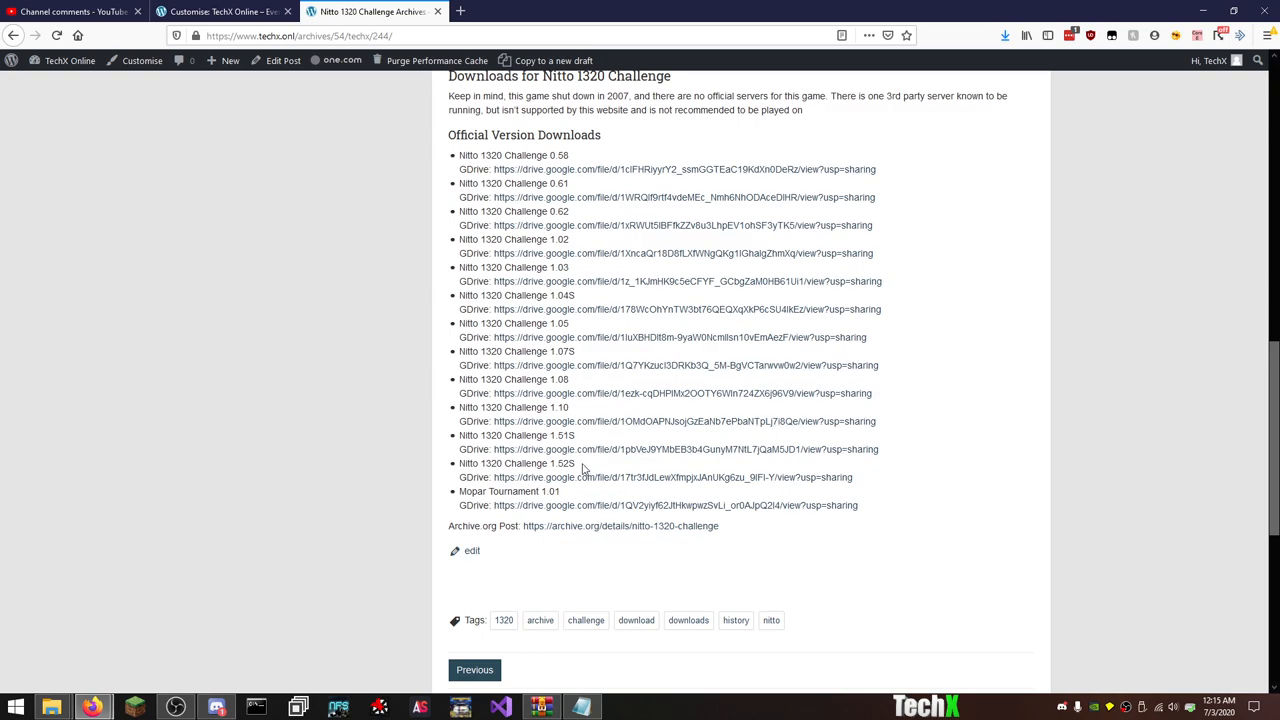
mouse_move(565, 492)
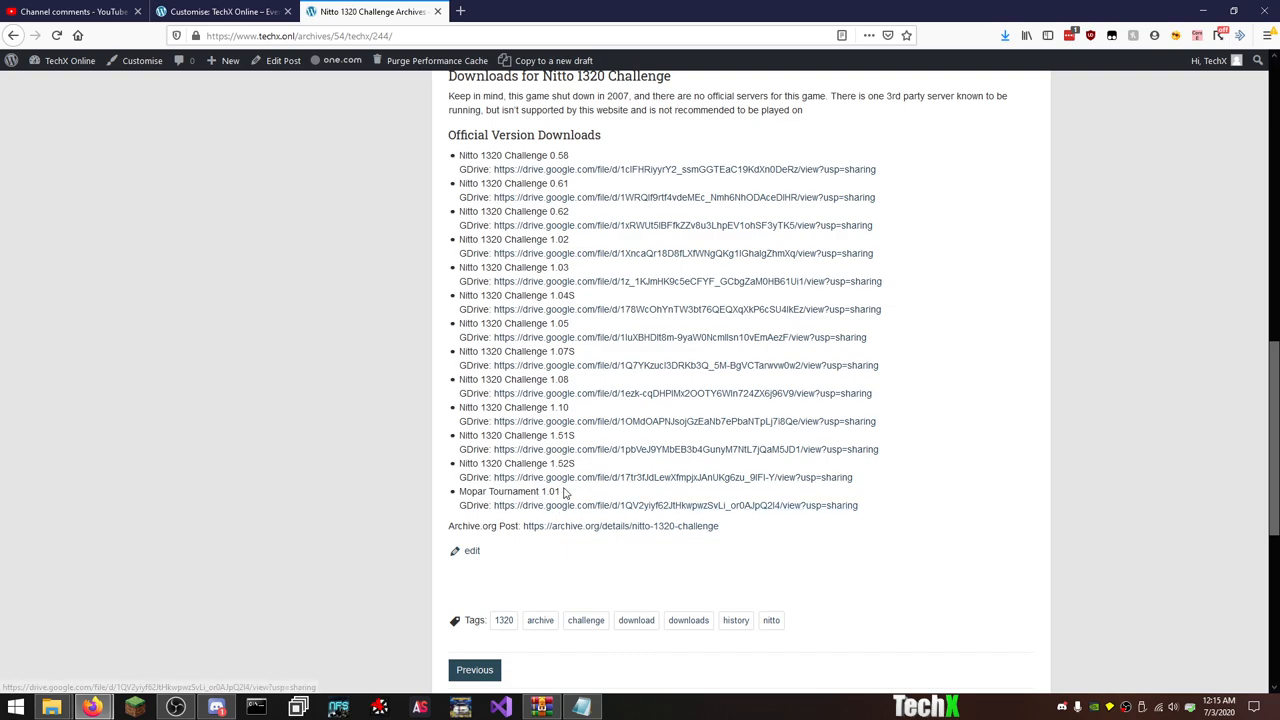
mouse_move(308, 411)
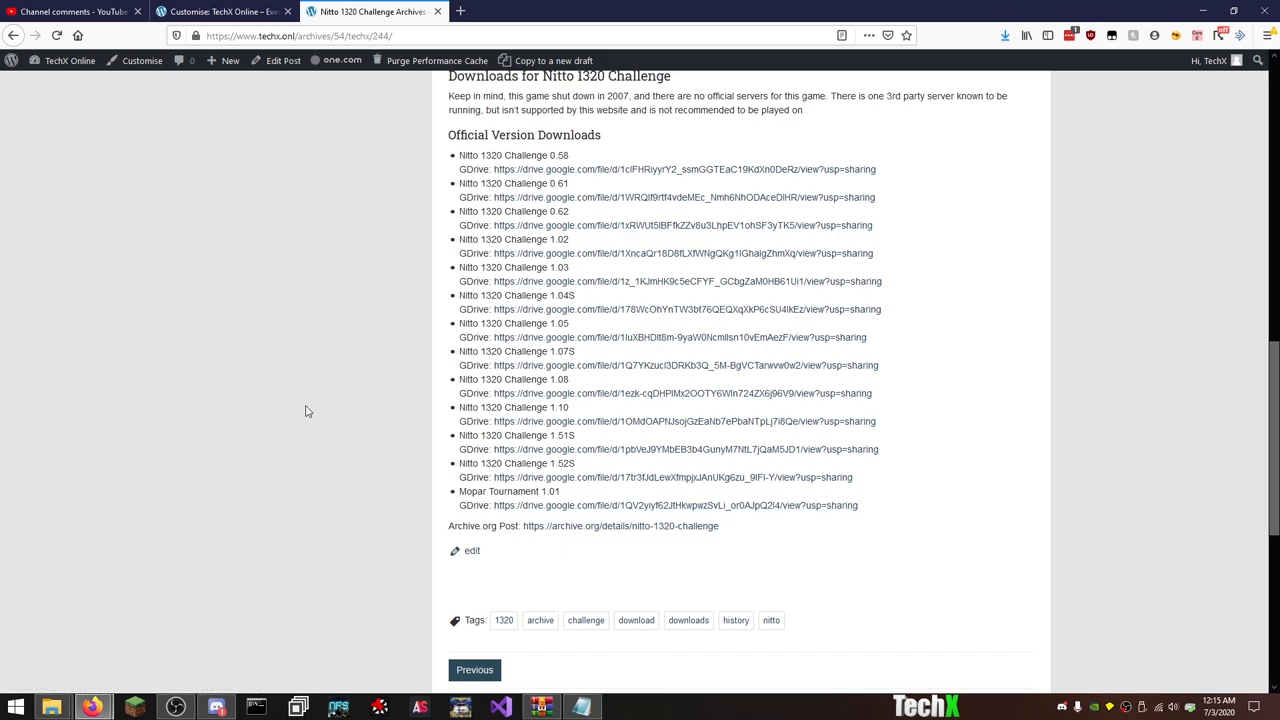
mouse_move(610, 526)
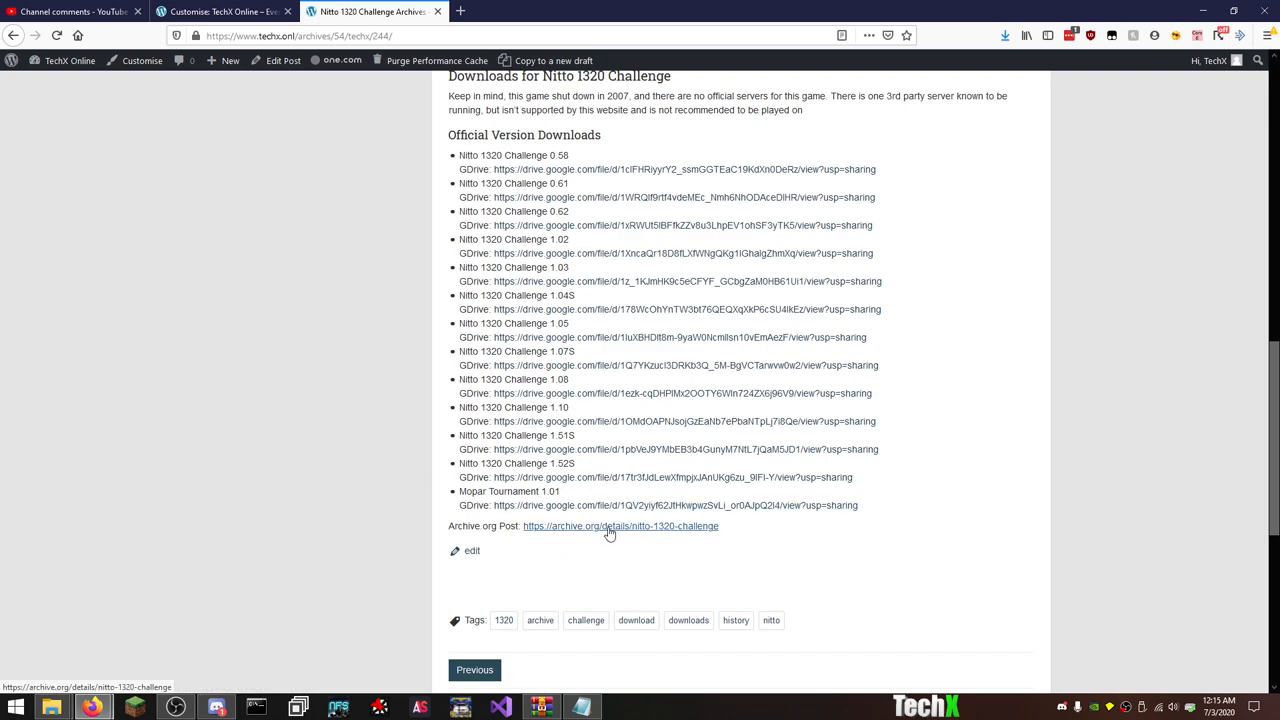
mouse_move(545, 560)
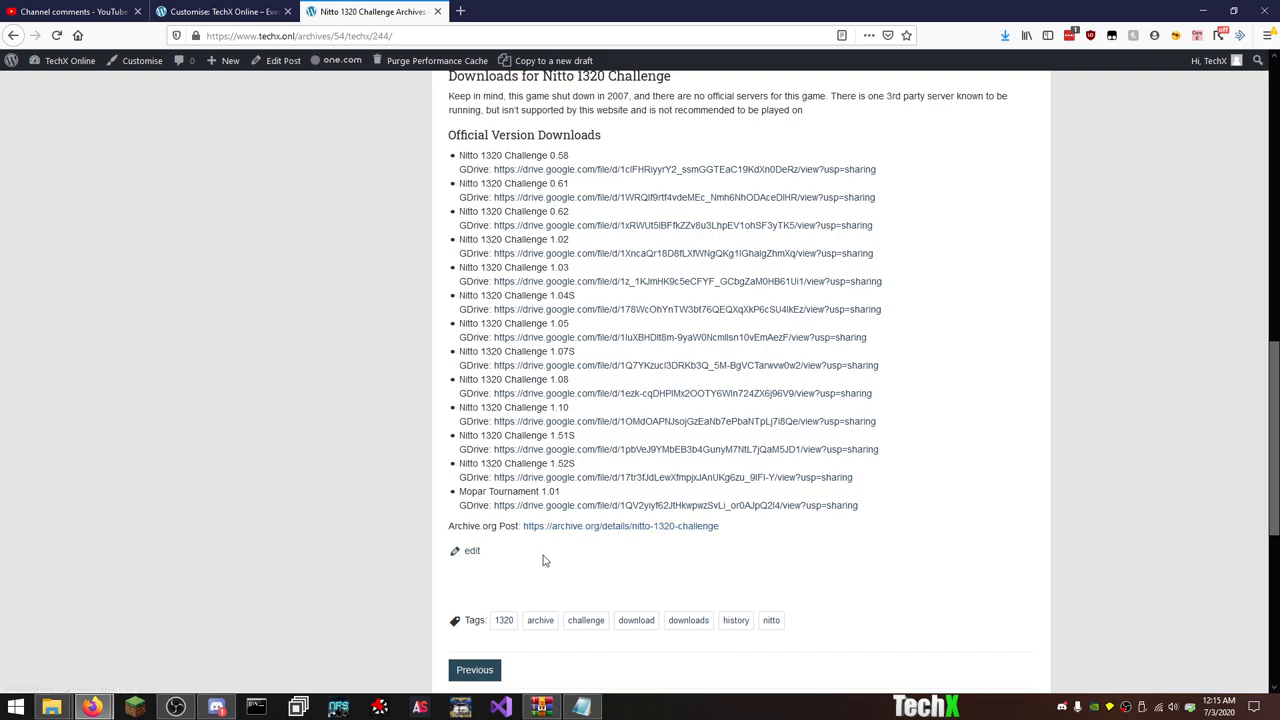
mouse_move(680, 337)
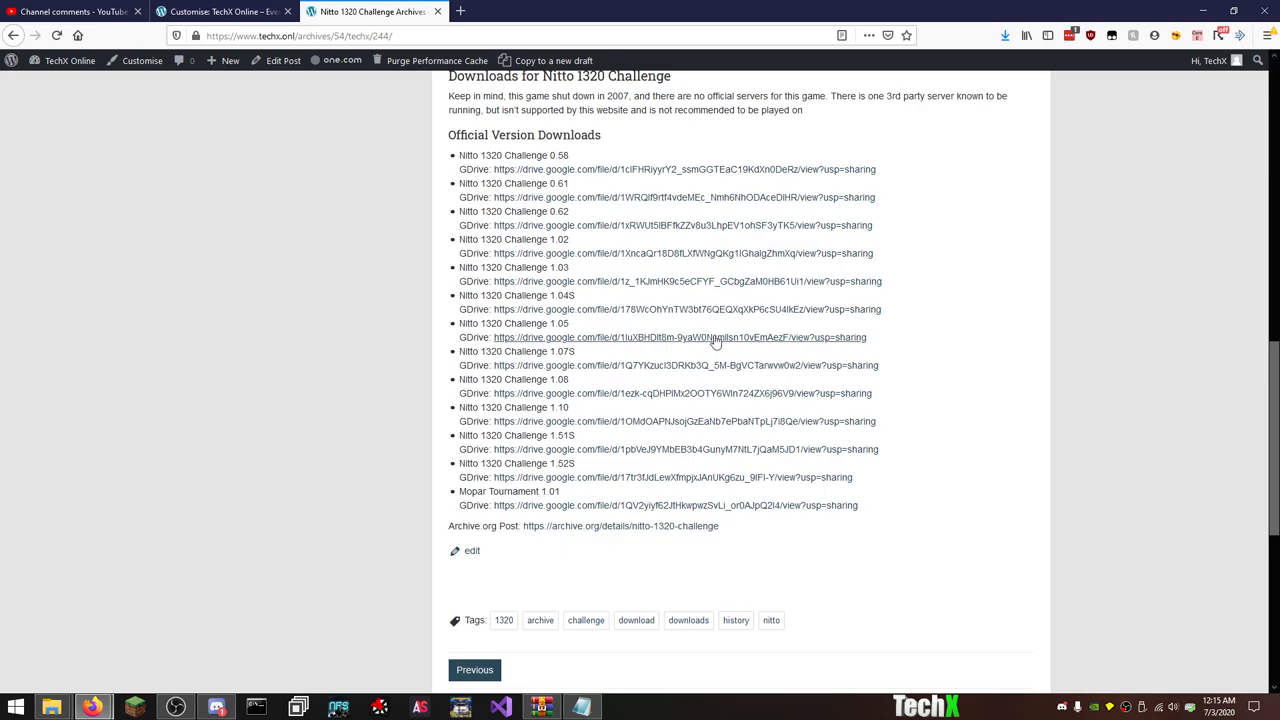
mouse_move(1002, 290)
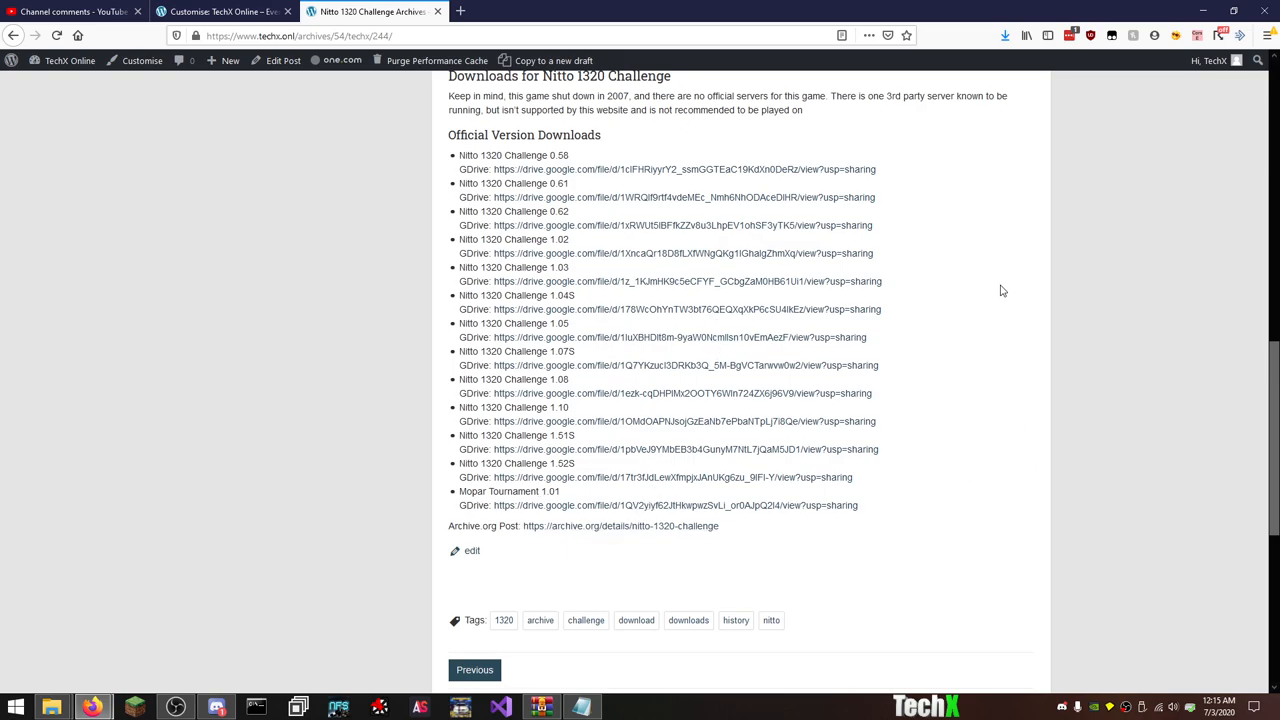
scroll(up, 3)
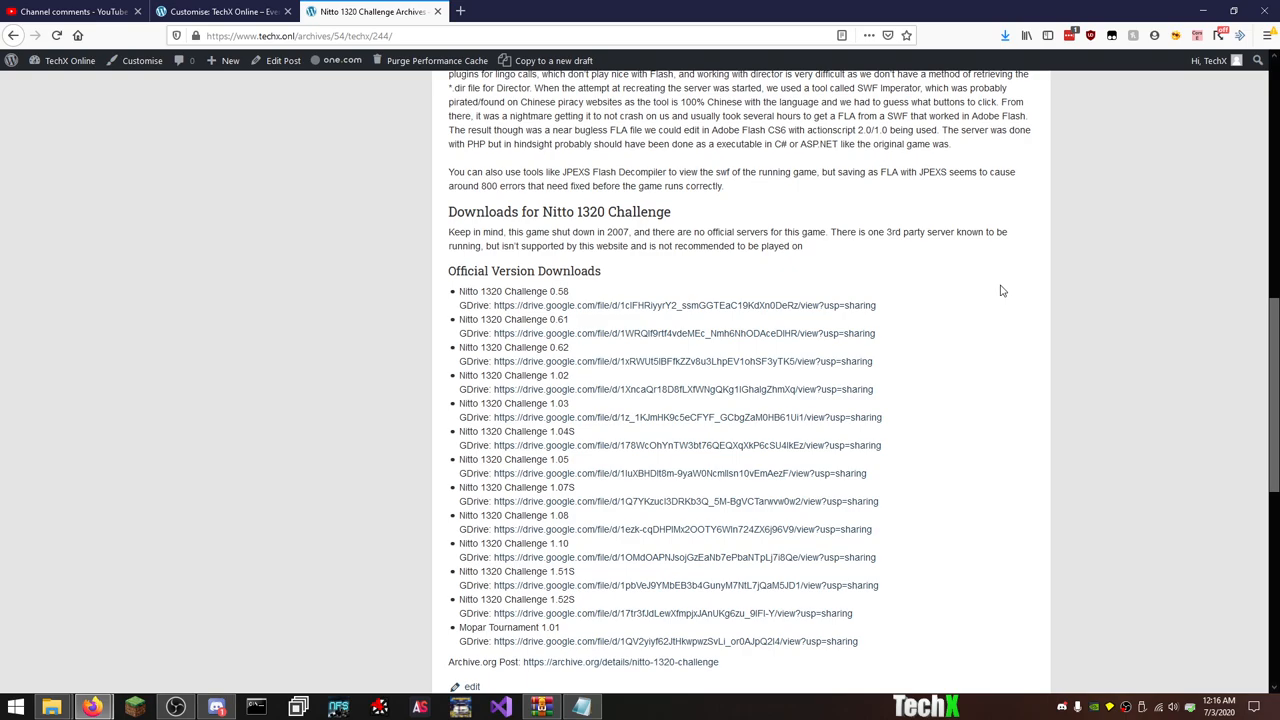
scroll(up, 3)
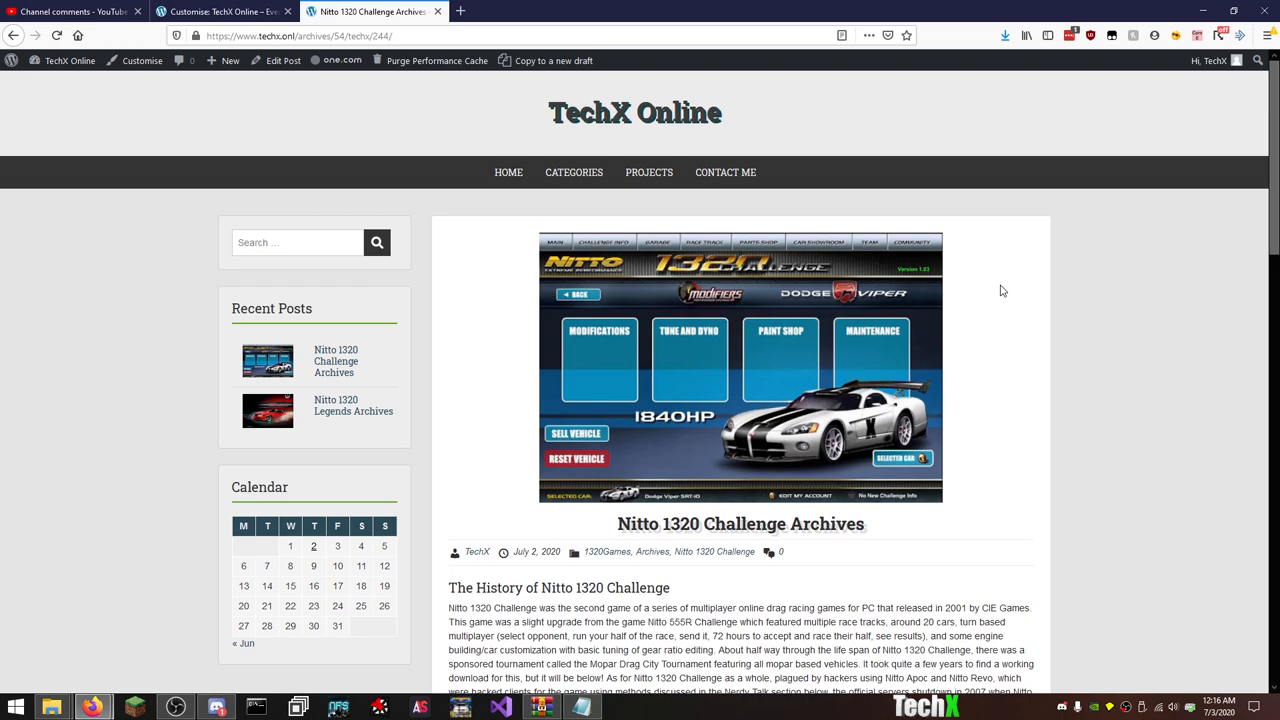
mouse_move(935, 311)
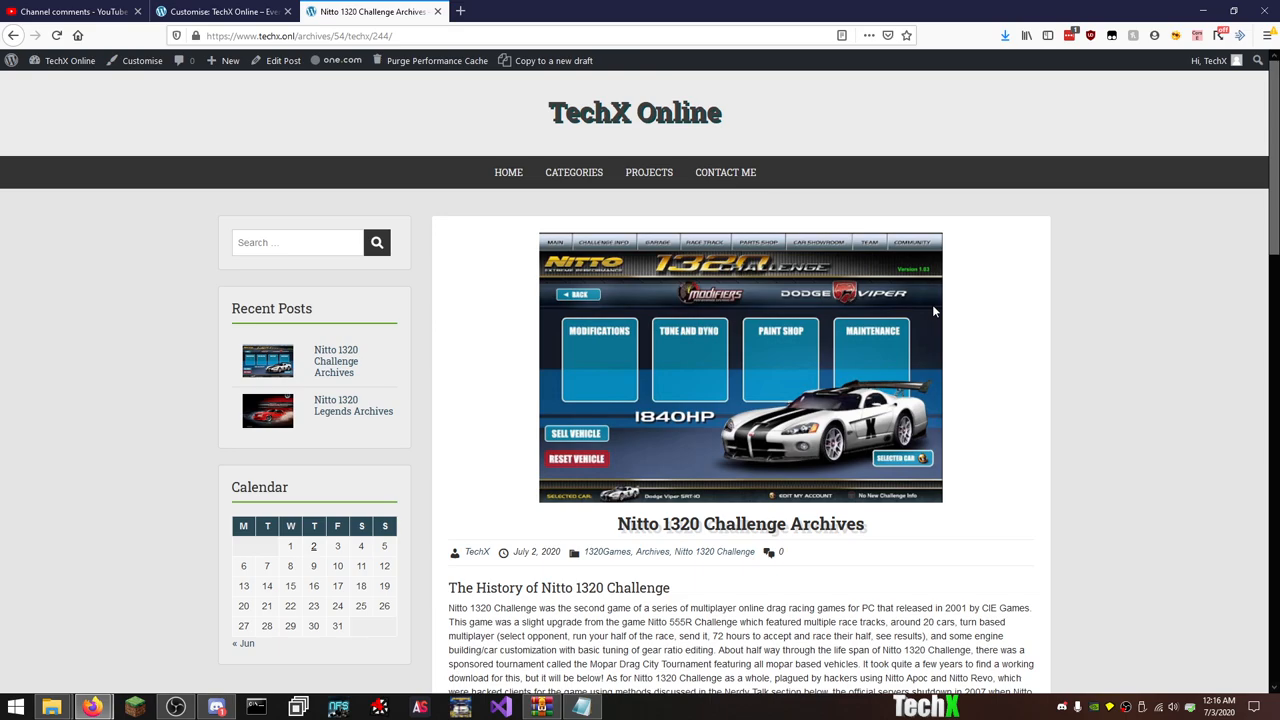
mouse_move(93, 707)
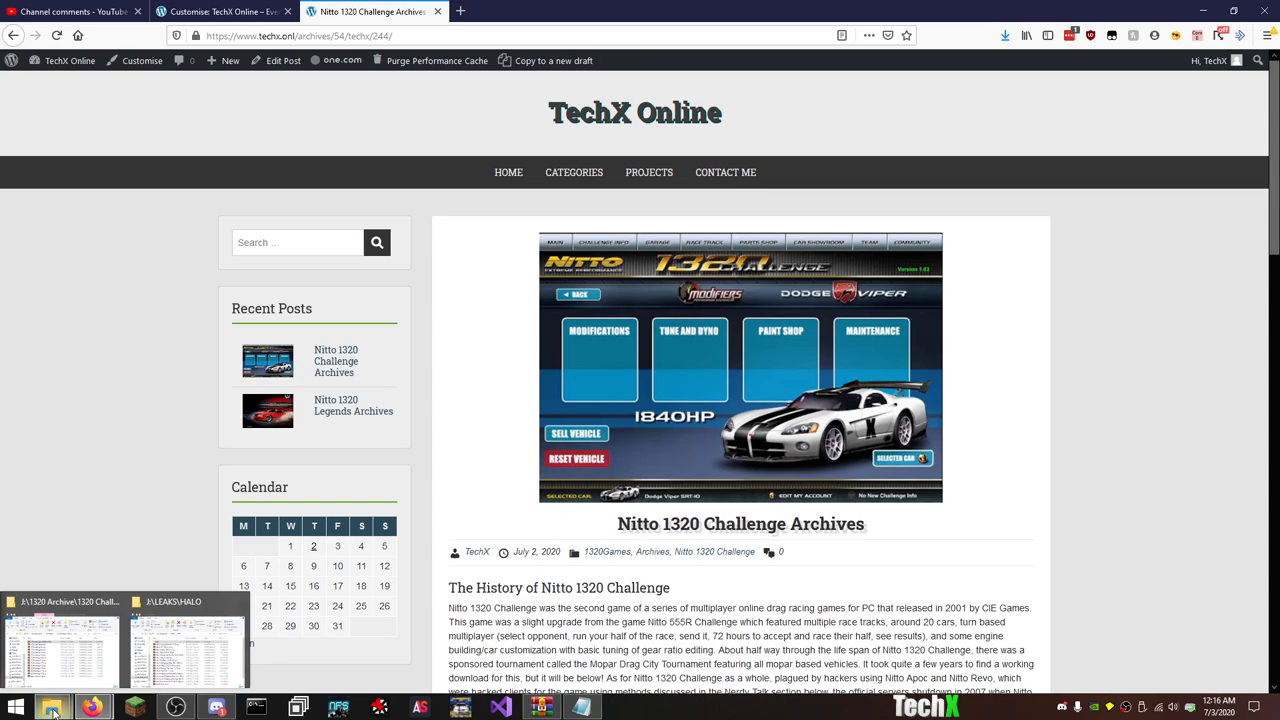
Bring up the HALO folder and open the Halo 4 (19057.12.08.19.0400.main) archive.
click(185, 640)
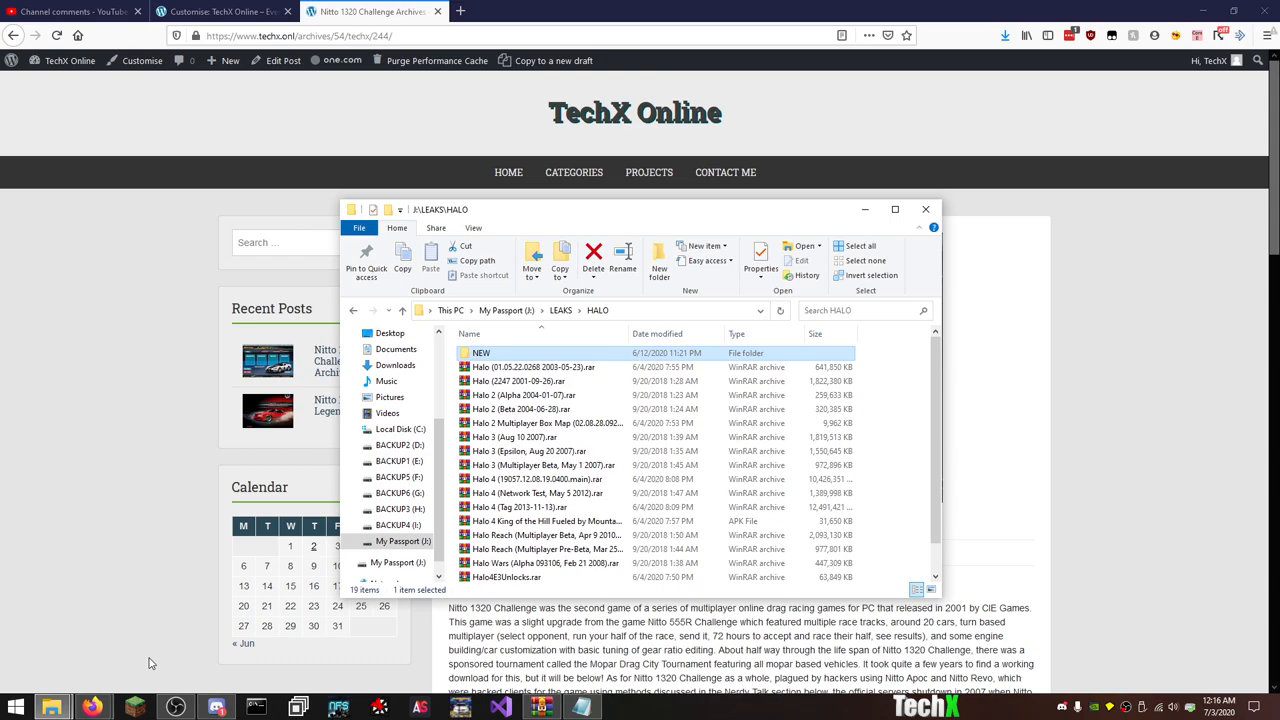
click(545, 465)
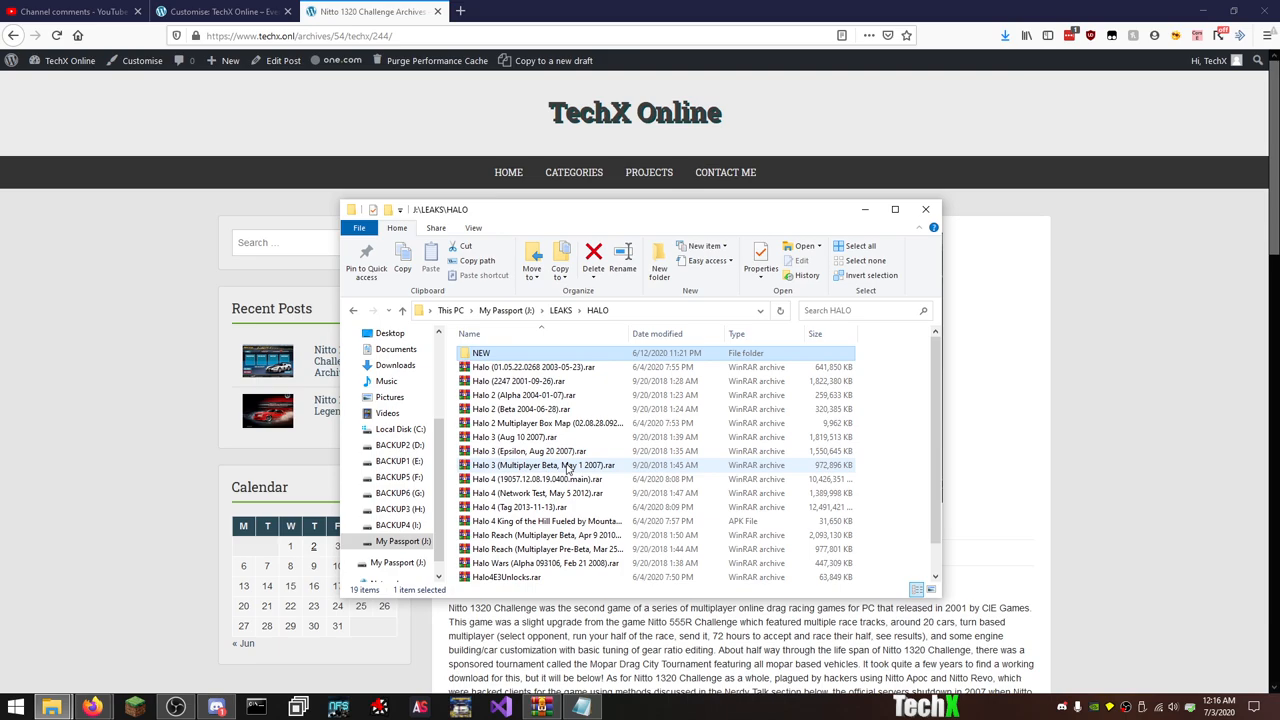
click(540, 479)
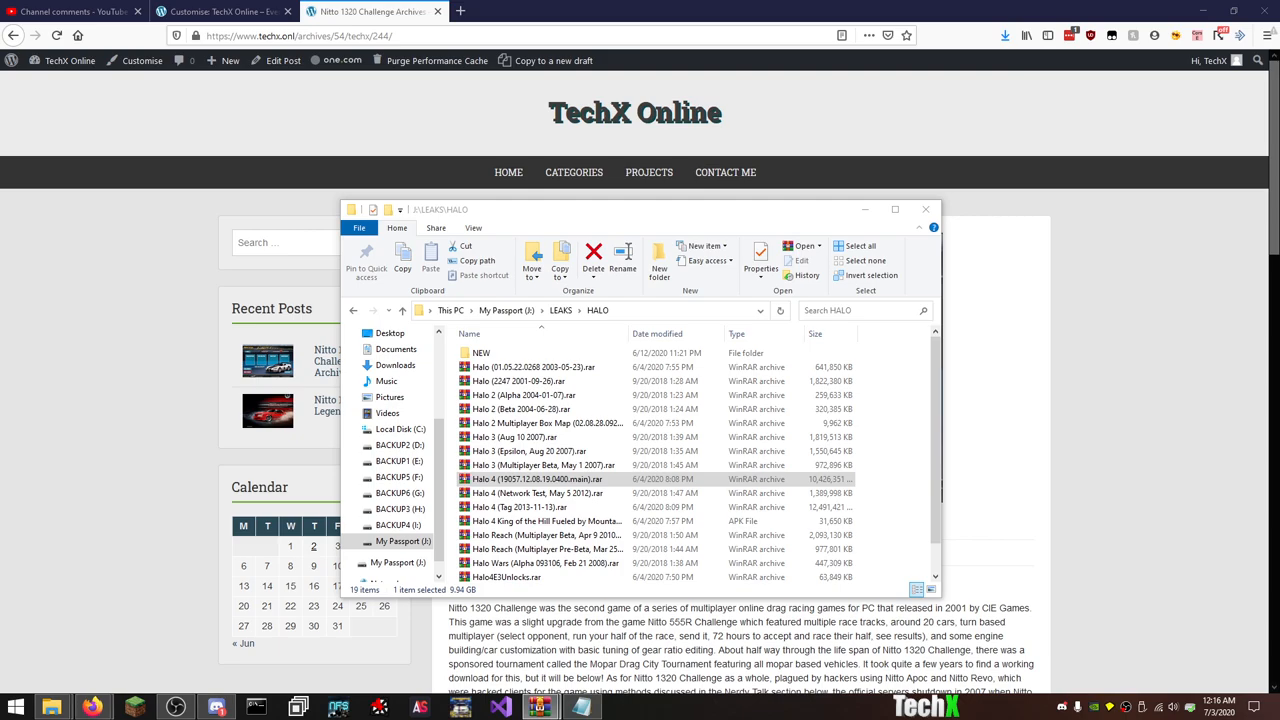
double_click(540, 479)
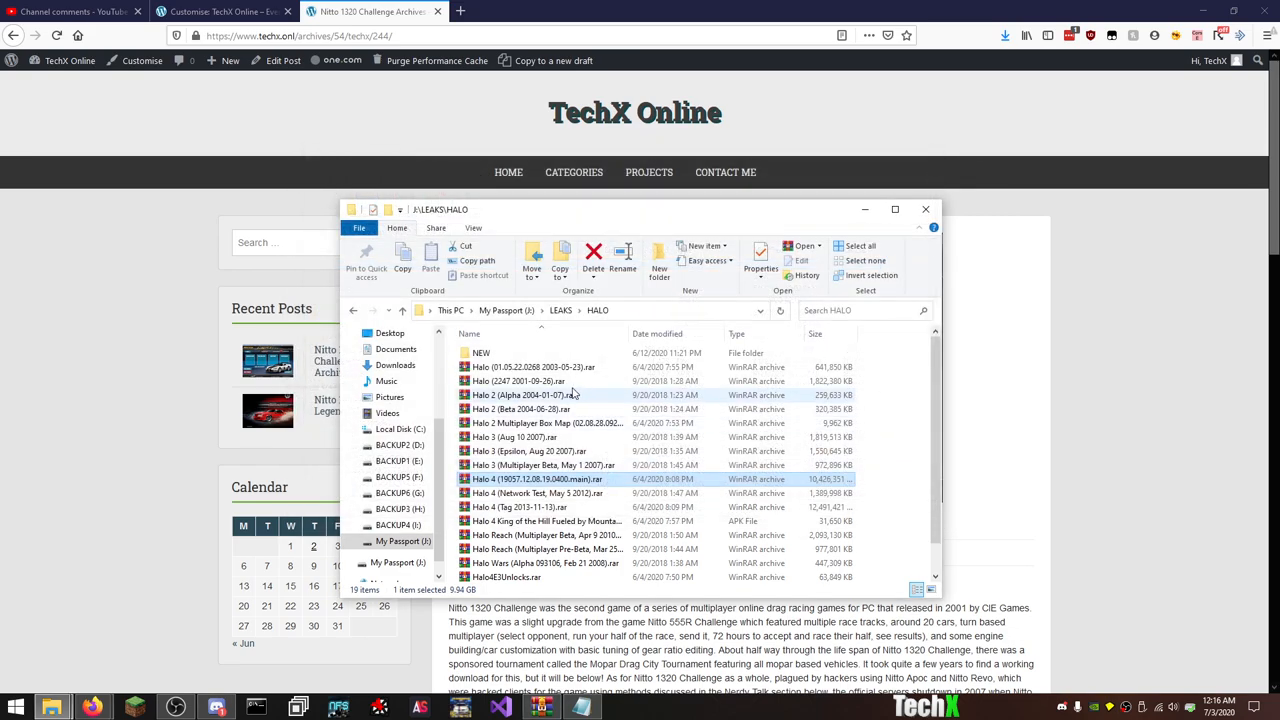
Open the Halo 01.05.22.0268, Halo 2247 and Halo 2 Alpha archives in WinRAR.
double_click(535, 366)
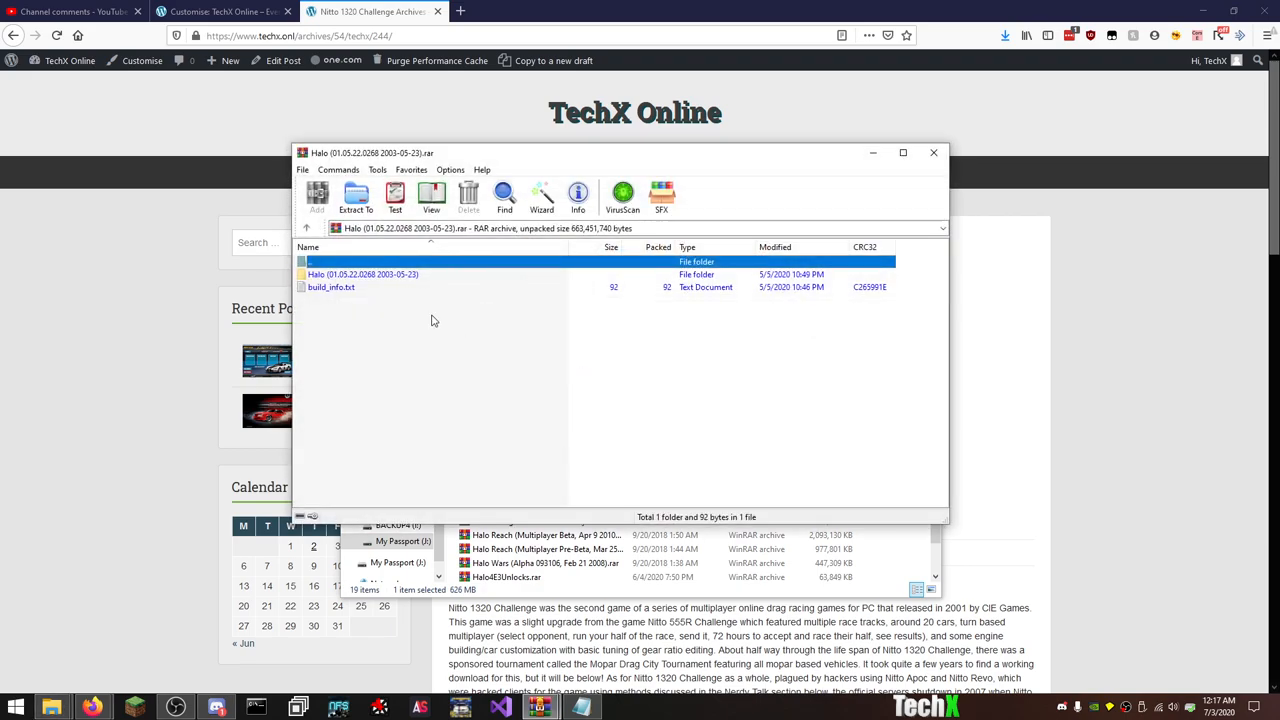
double_click(362, 274)
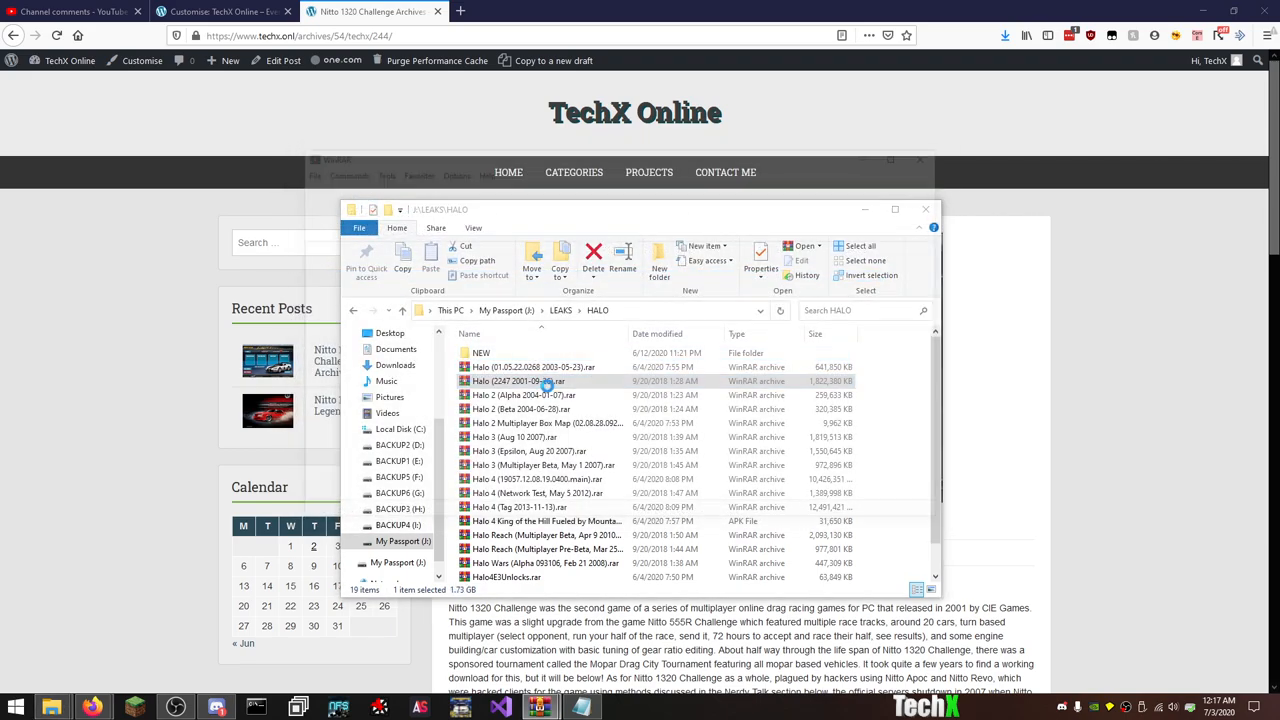
double_click(520, 381)
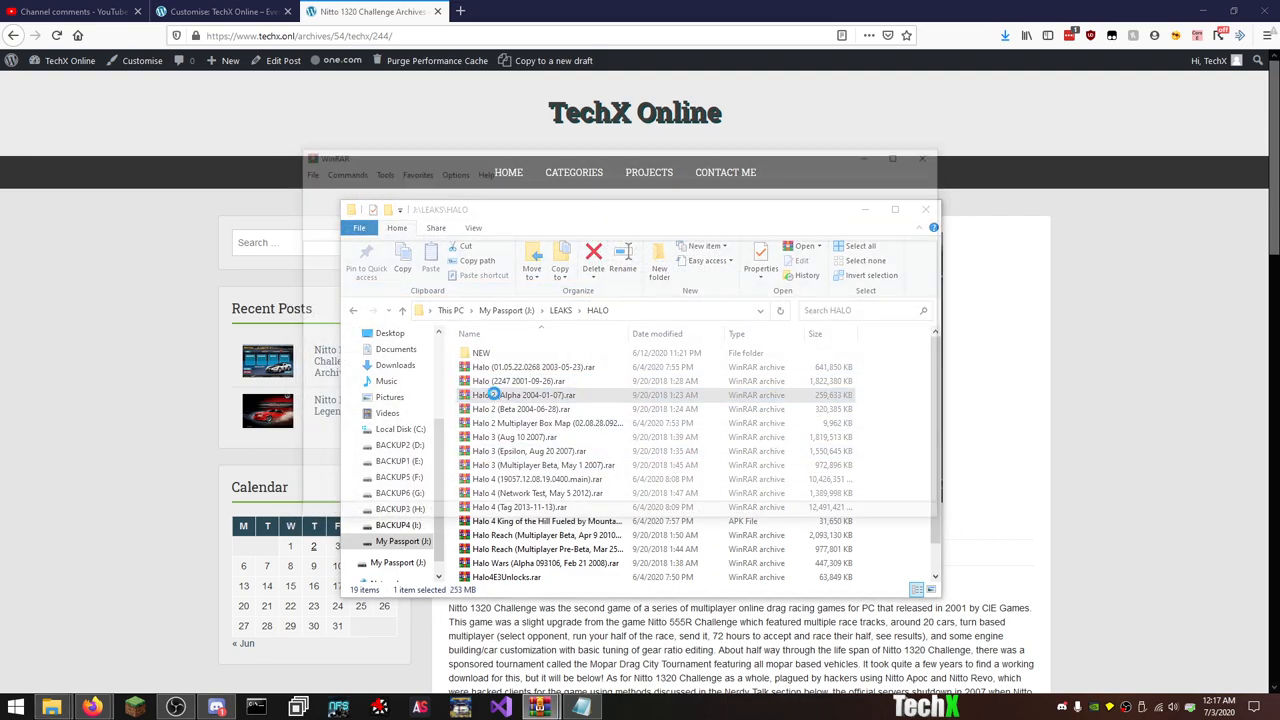
double_click(520, 394)
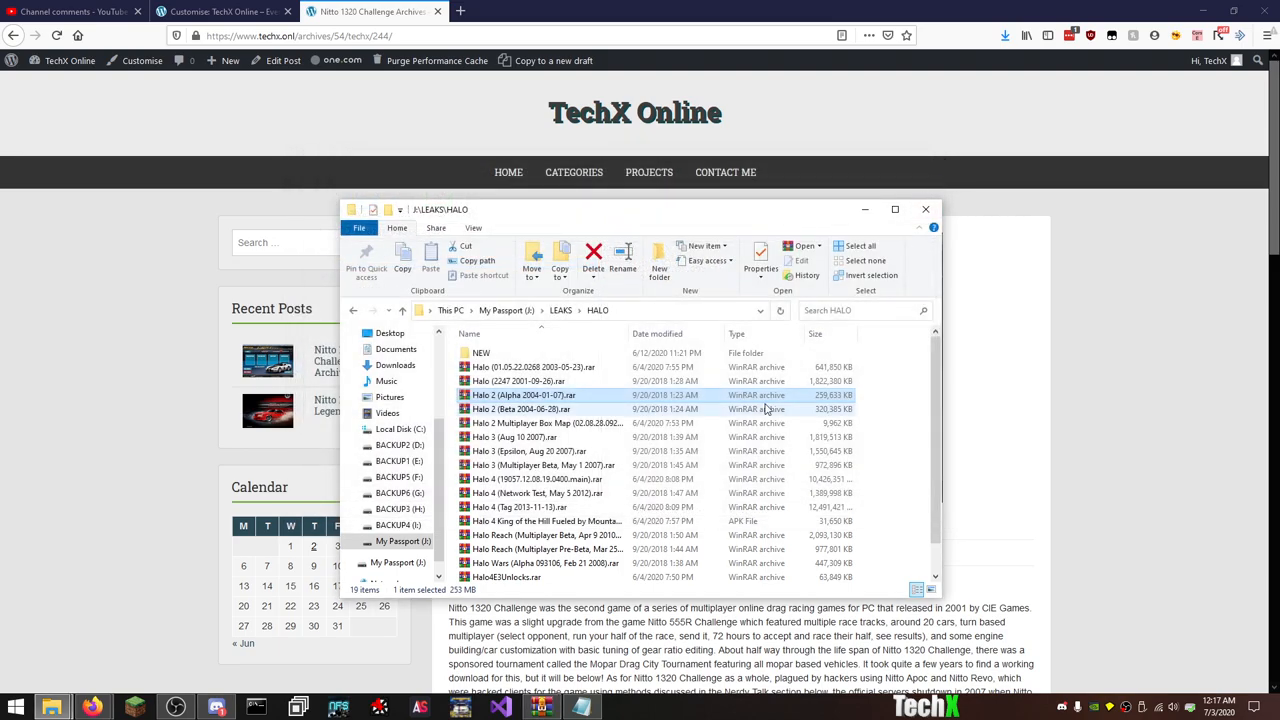
scroll(down, 3)
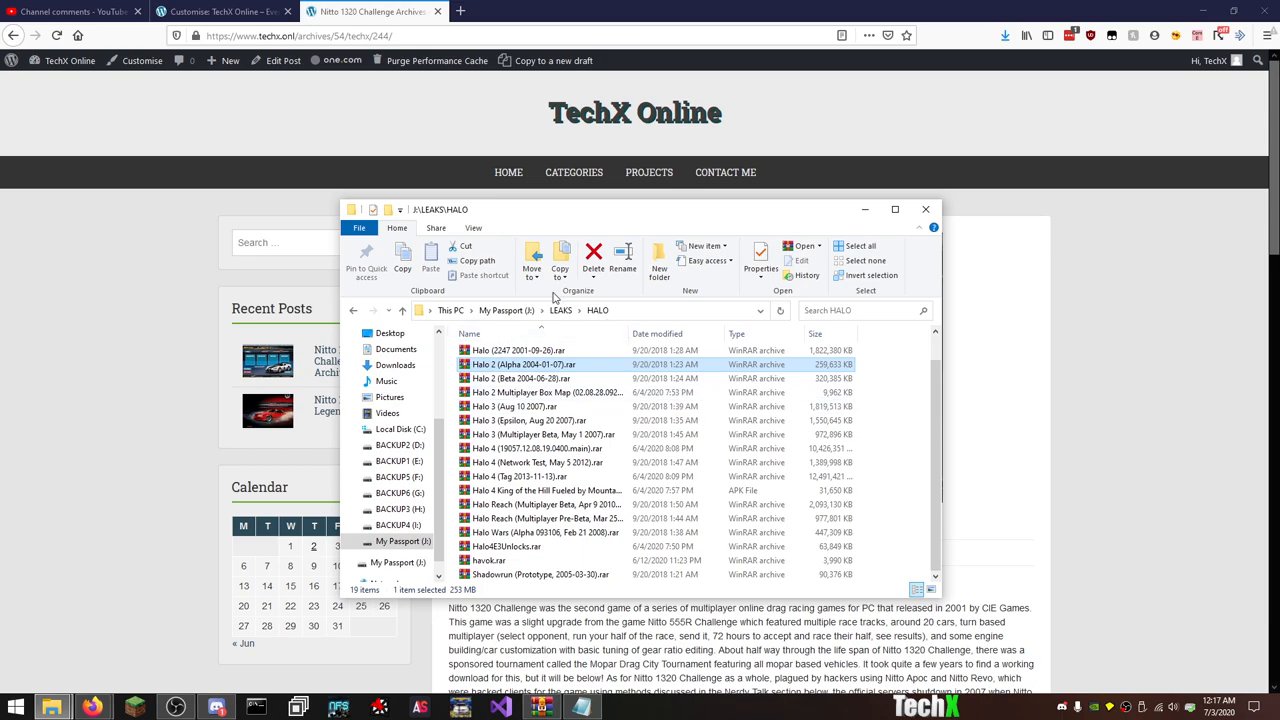
Look inside the Nexon, LithTech Stuff and HALO folders, returning to LEAKS each time.
click(560, 310)
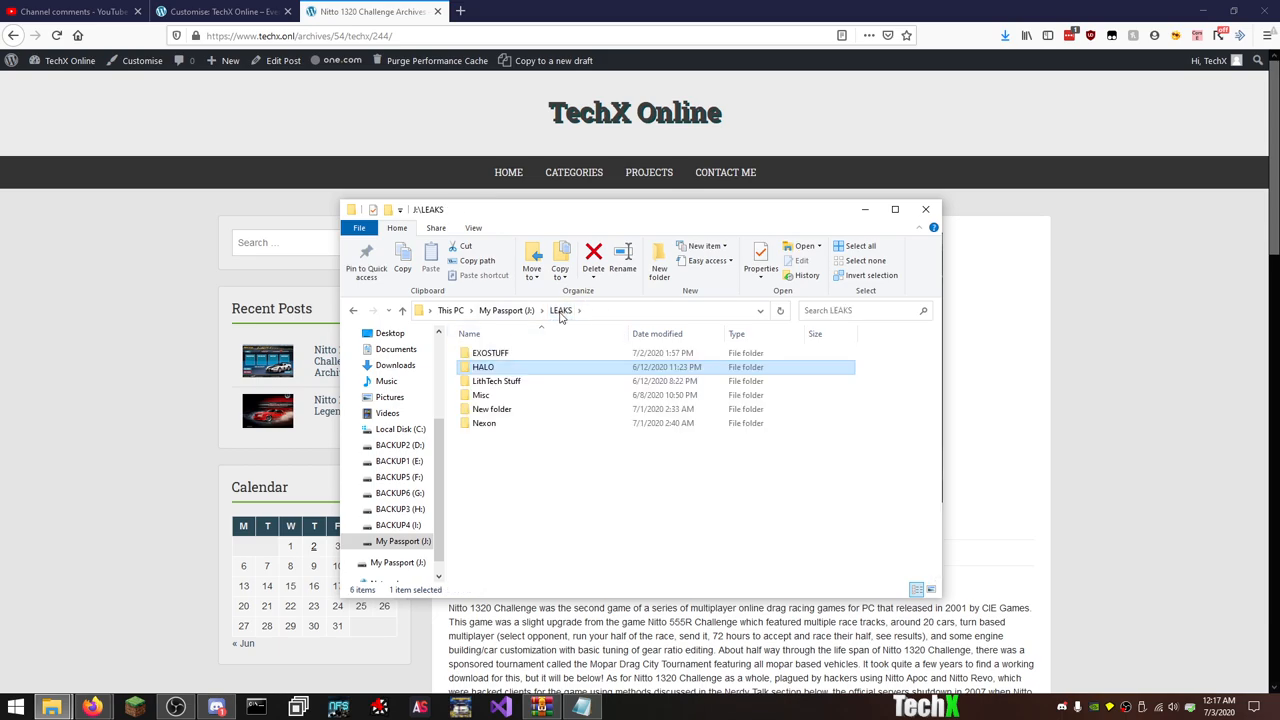
double_click(484, 423)
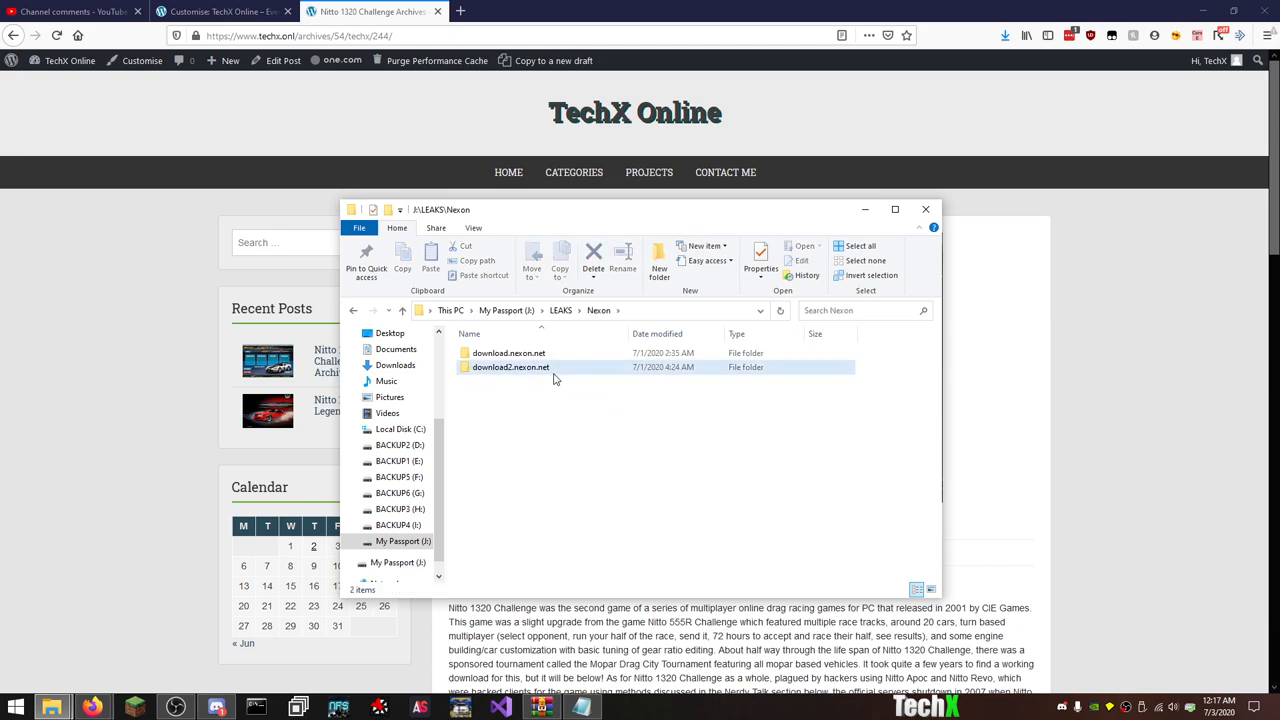
click(510, 367)
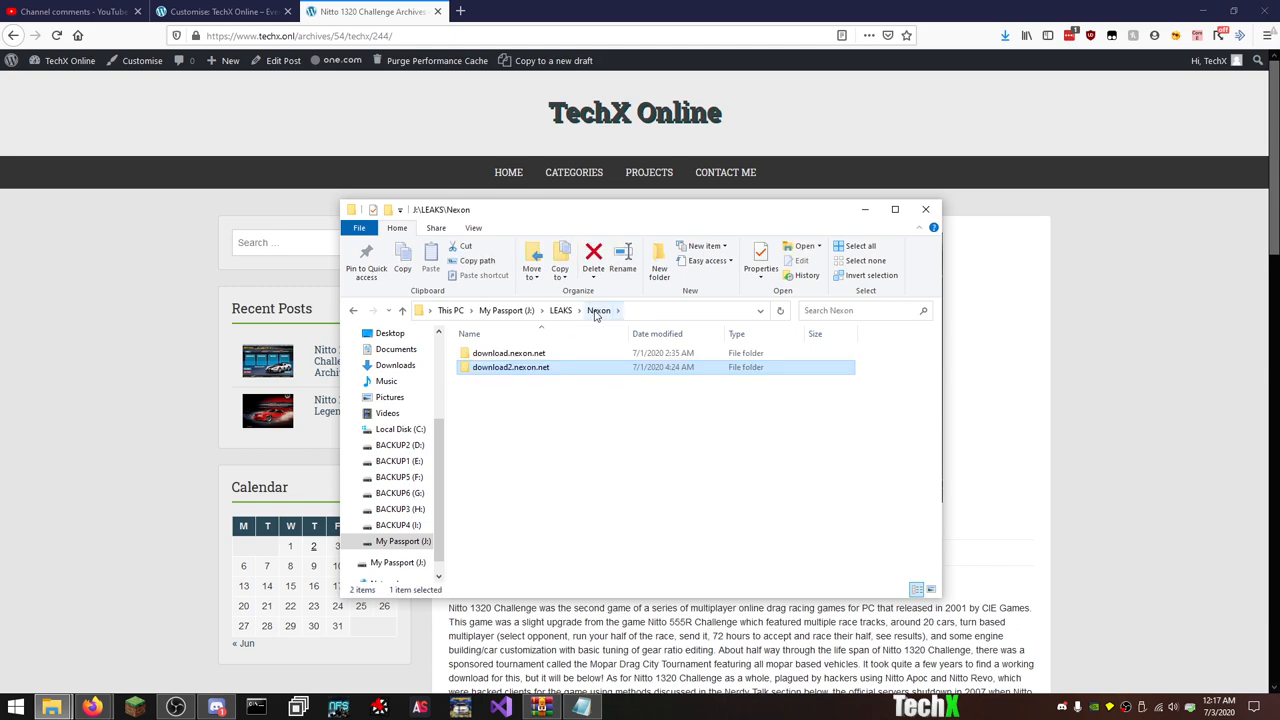
click(561, 310)
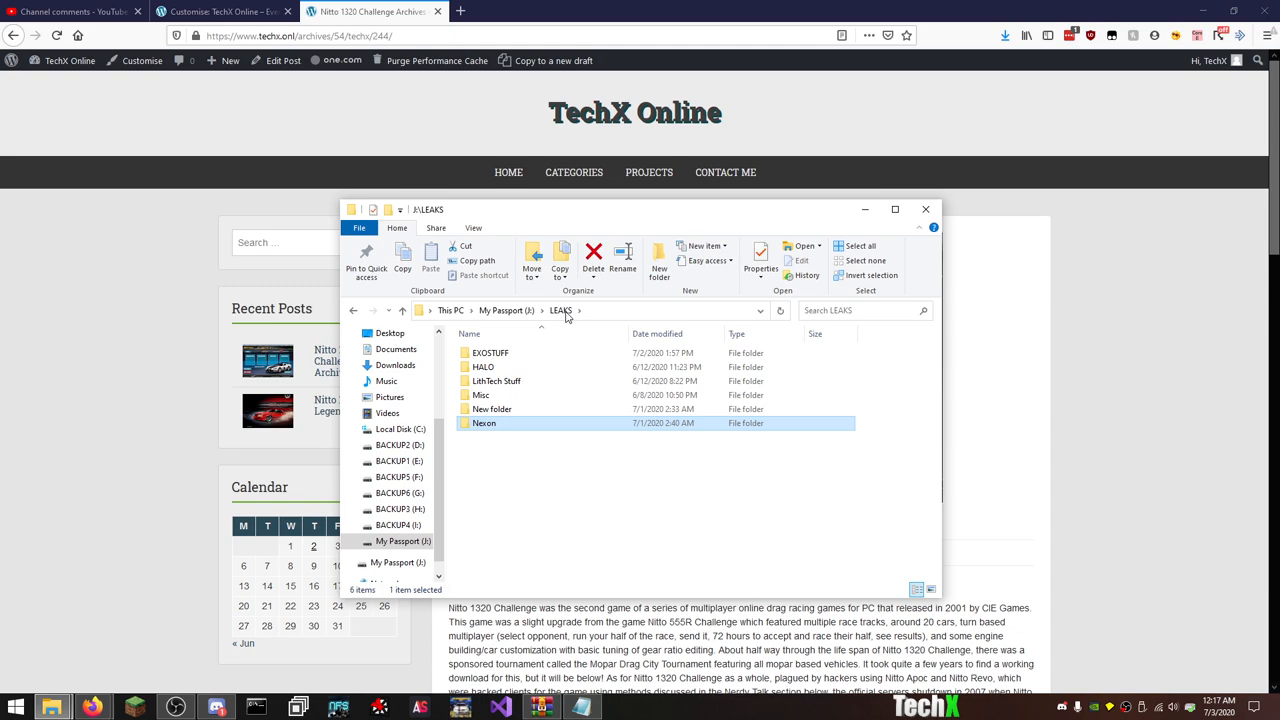
double_click(496, 381)
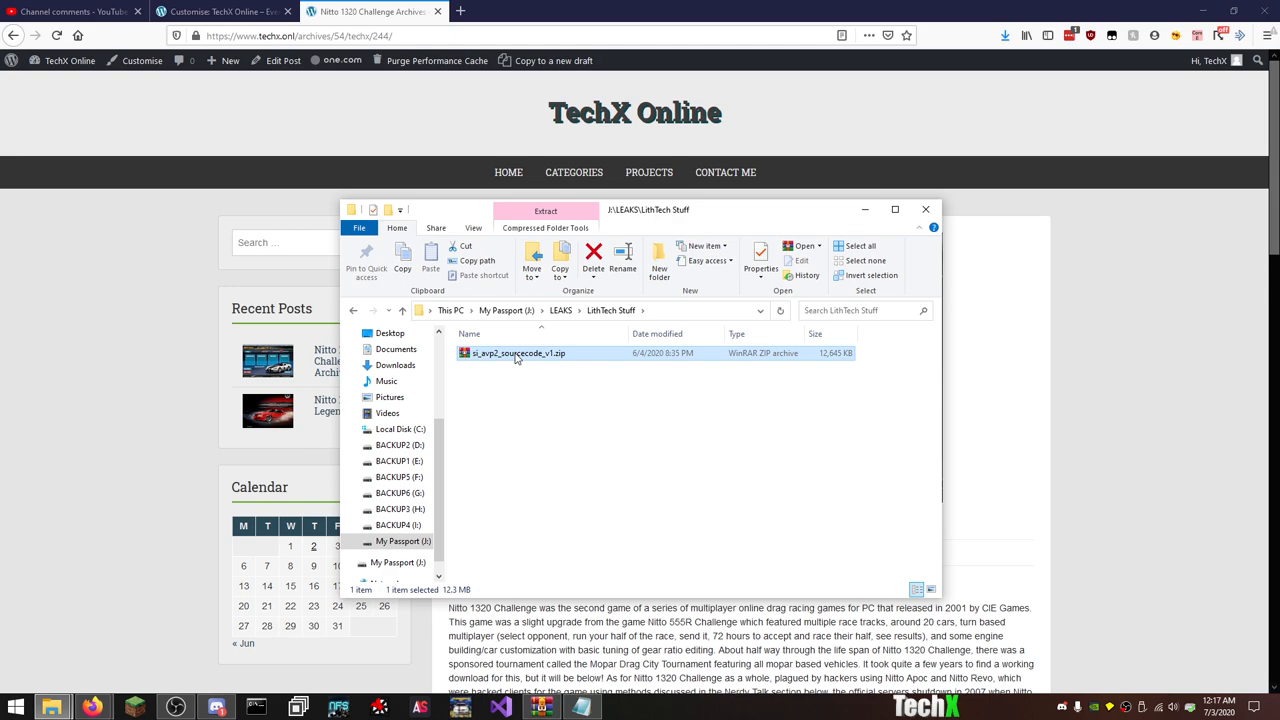
click(560, 310)
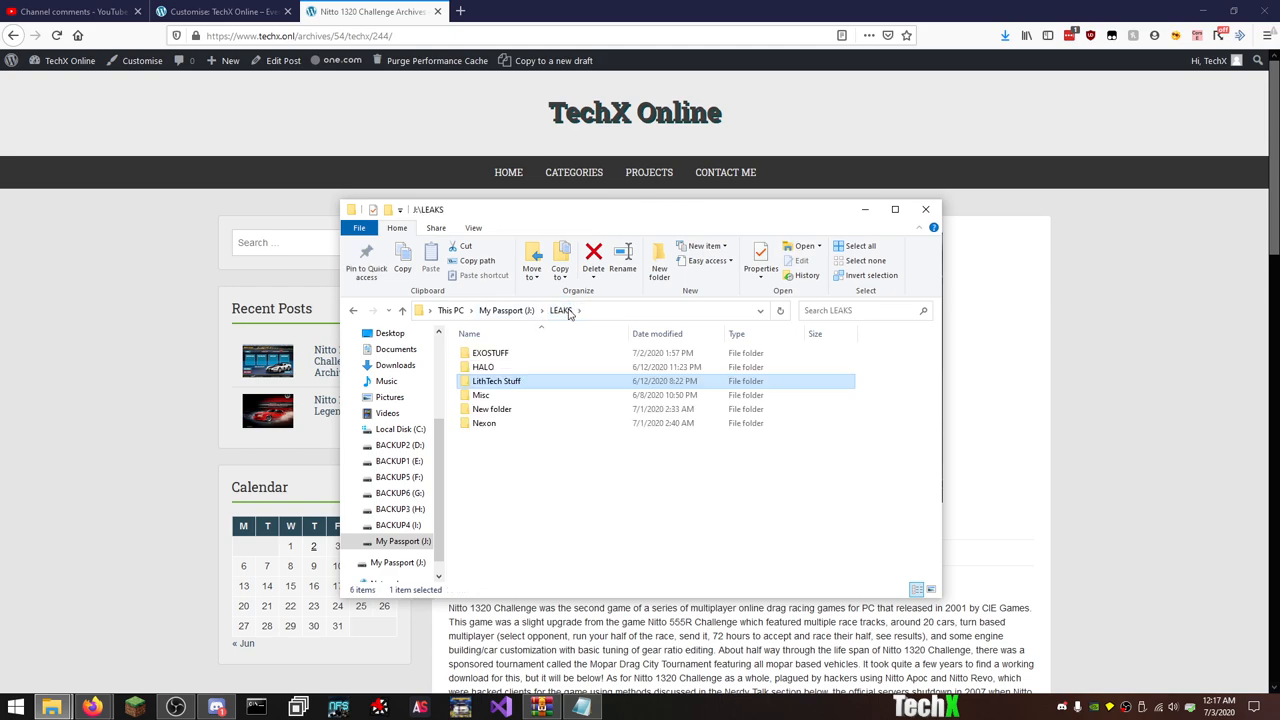
double_click(483, 366)
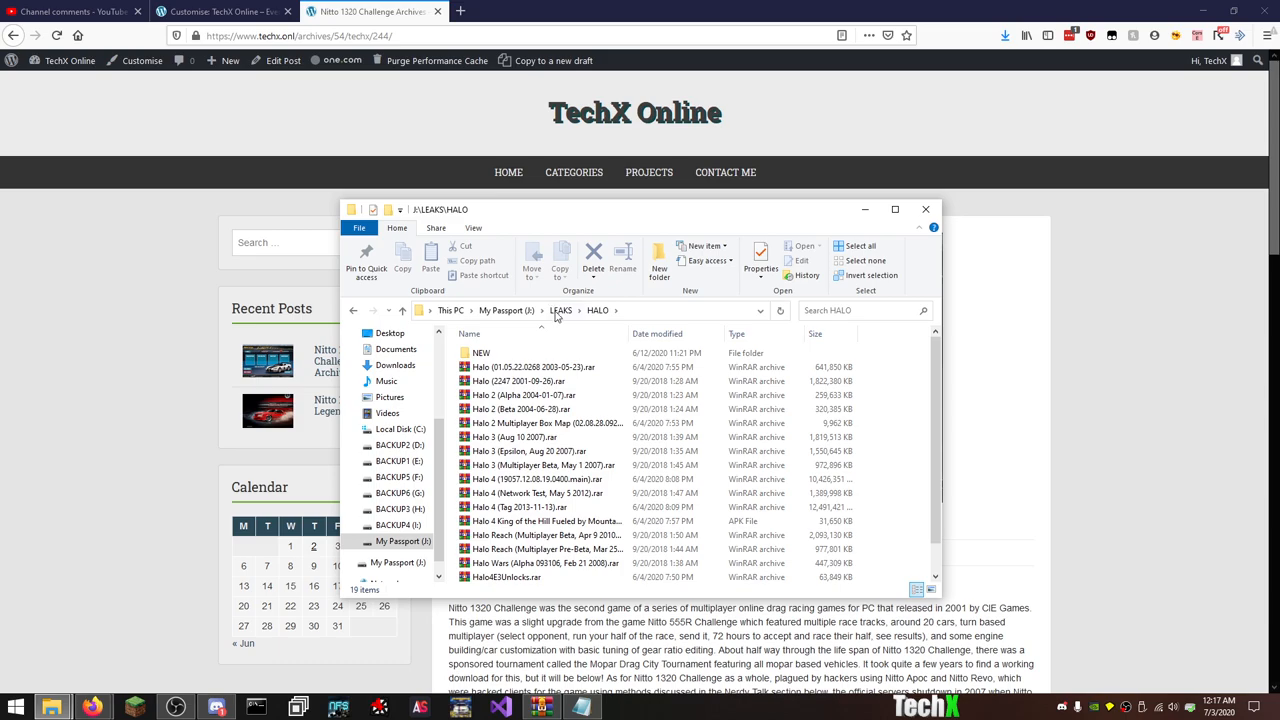
click(561, 310)
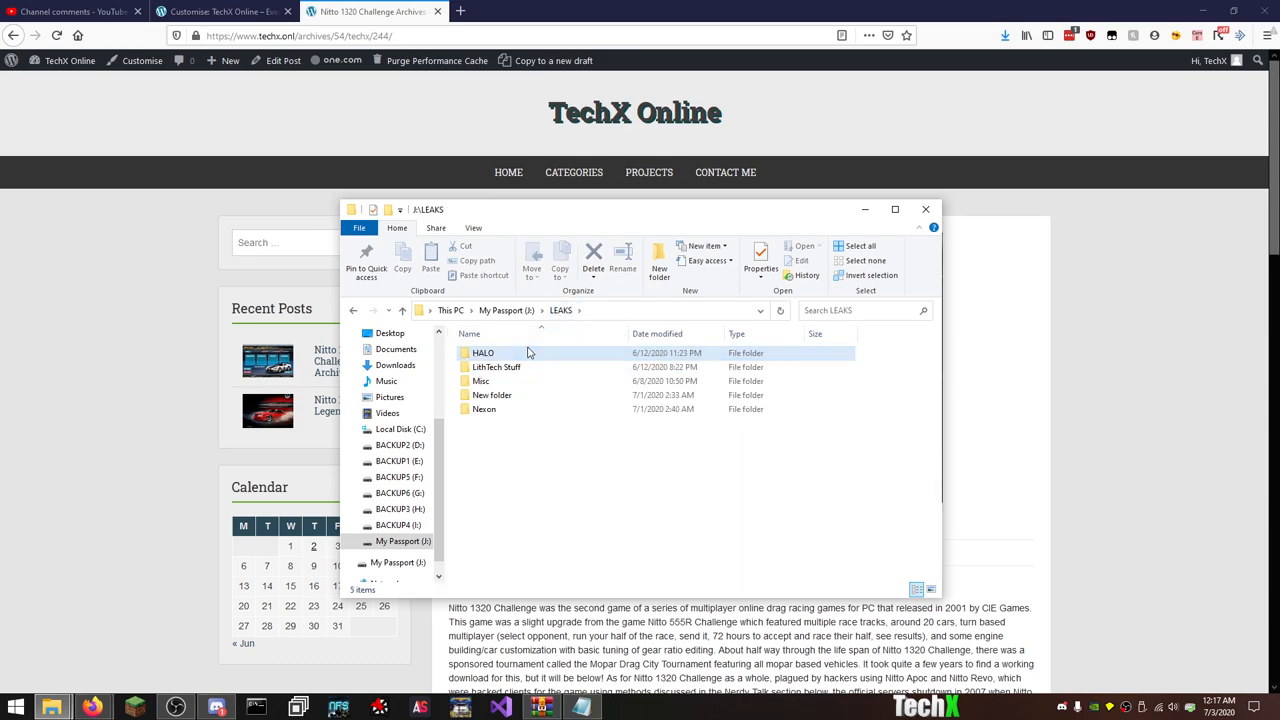
mouse_move(533, 400)
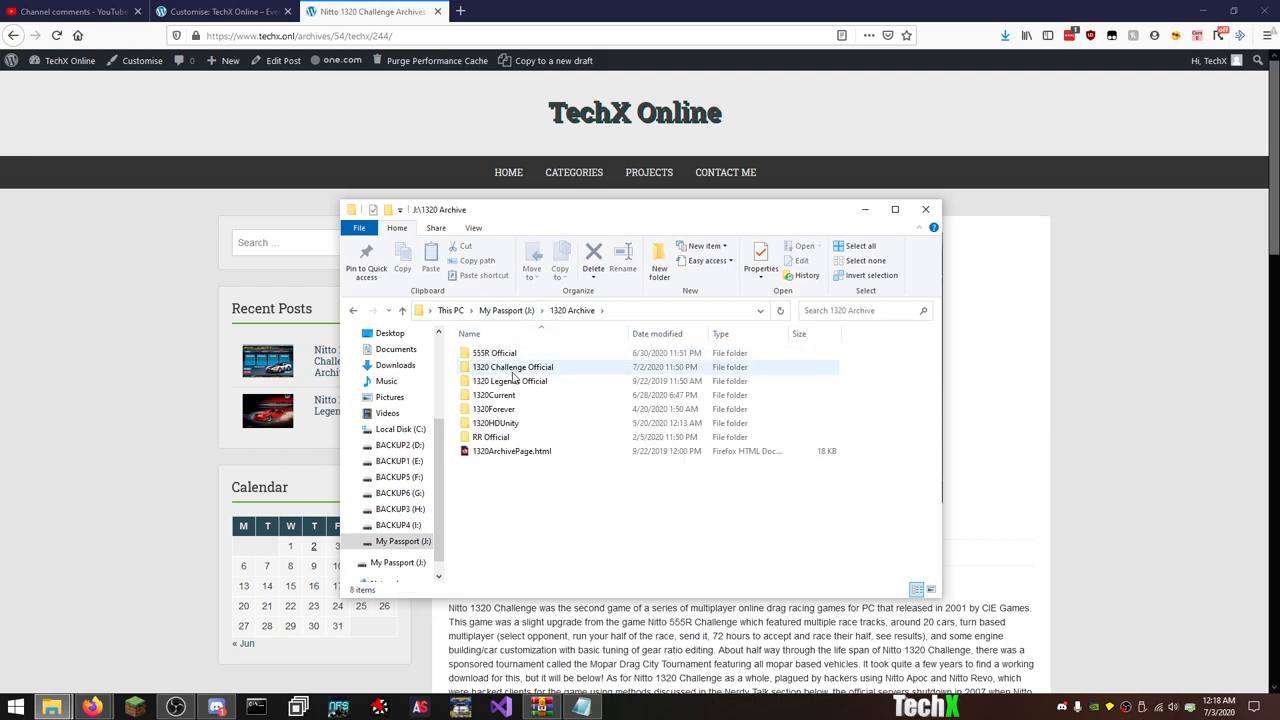
Open the RR Official folder and select the Racing Rivals APK files.
double_click(490, 437)
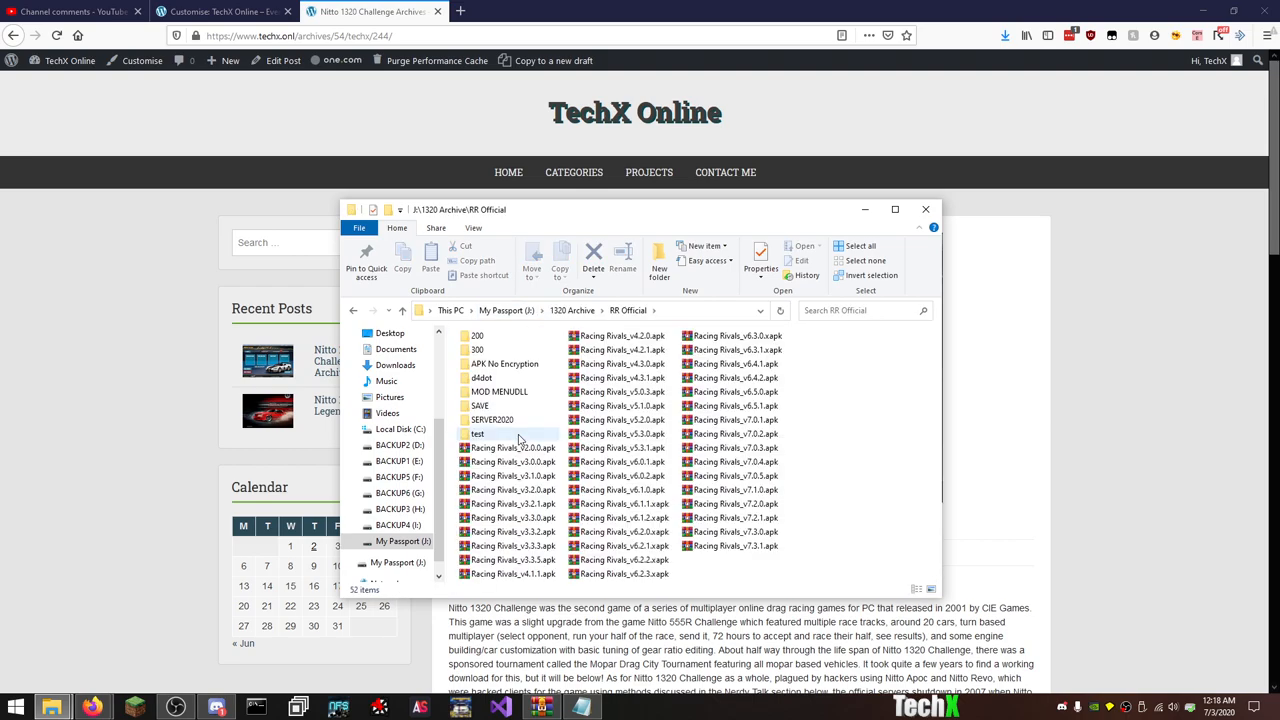
click(737, 546)
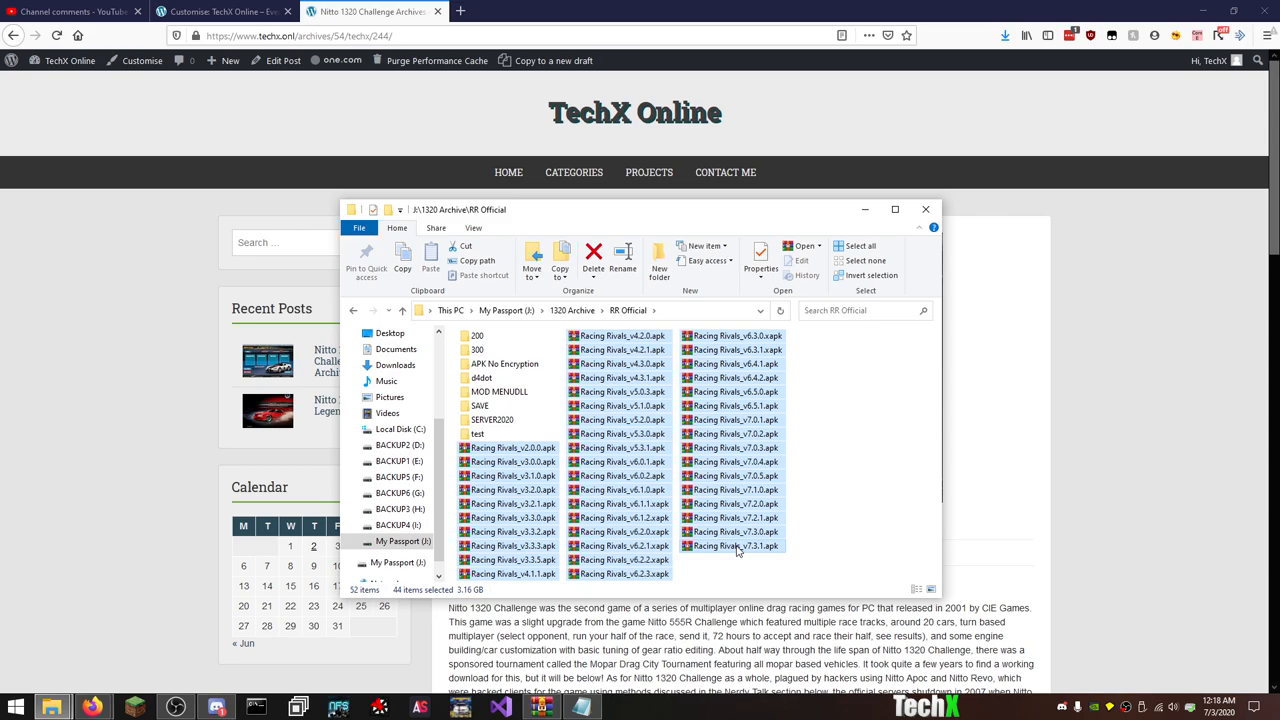
mouse_move(501, 6)
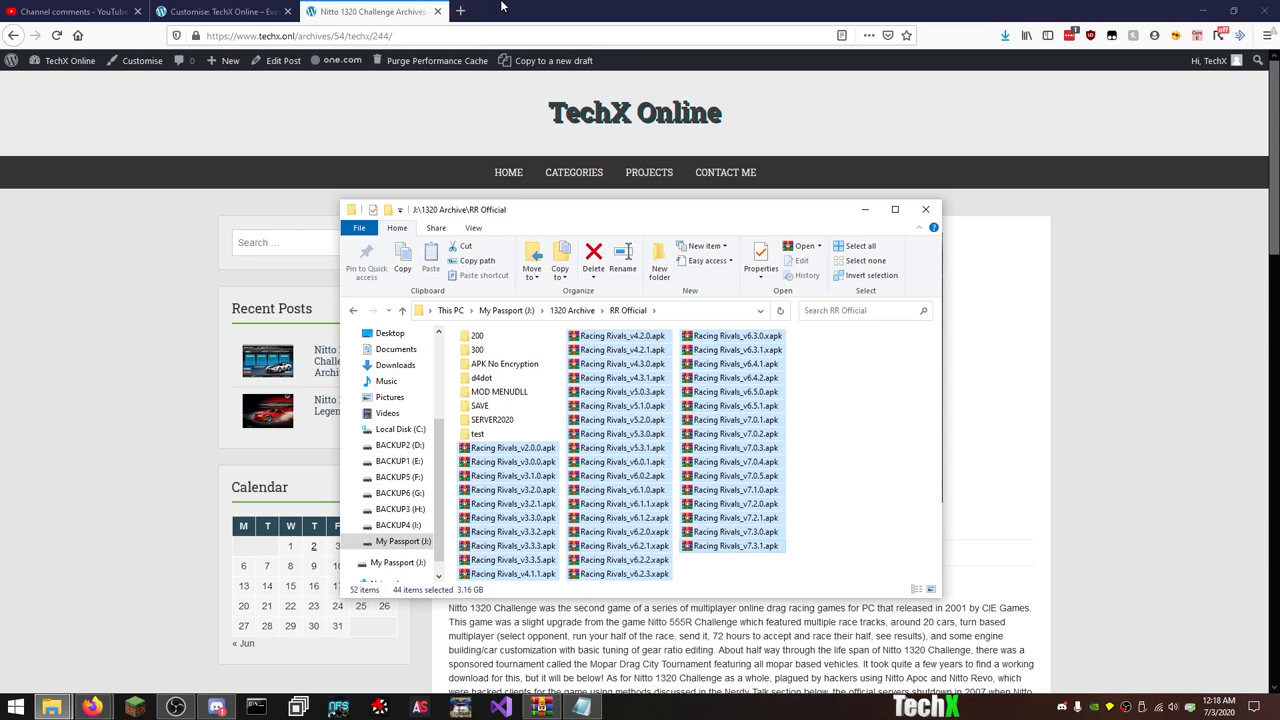
Open the AutoLifeForever Etsy shop in a new tab and show its 6 sold items.
click(461, 11)
text(https://www.etsy.com/shop/AutoLifeForever)
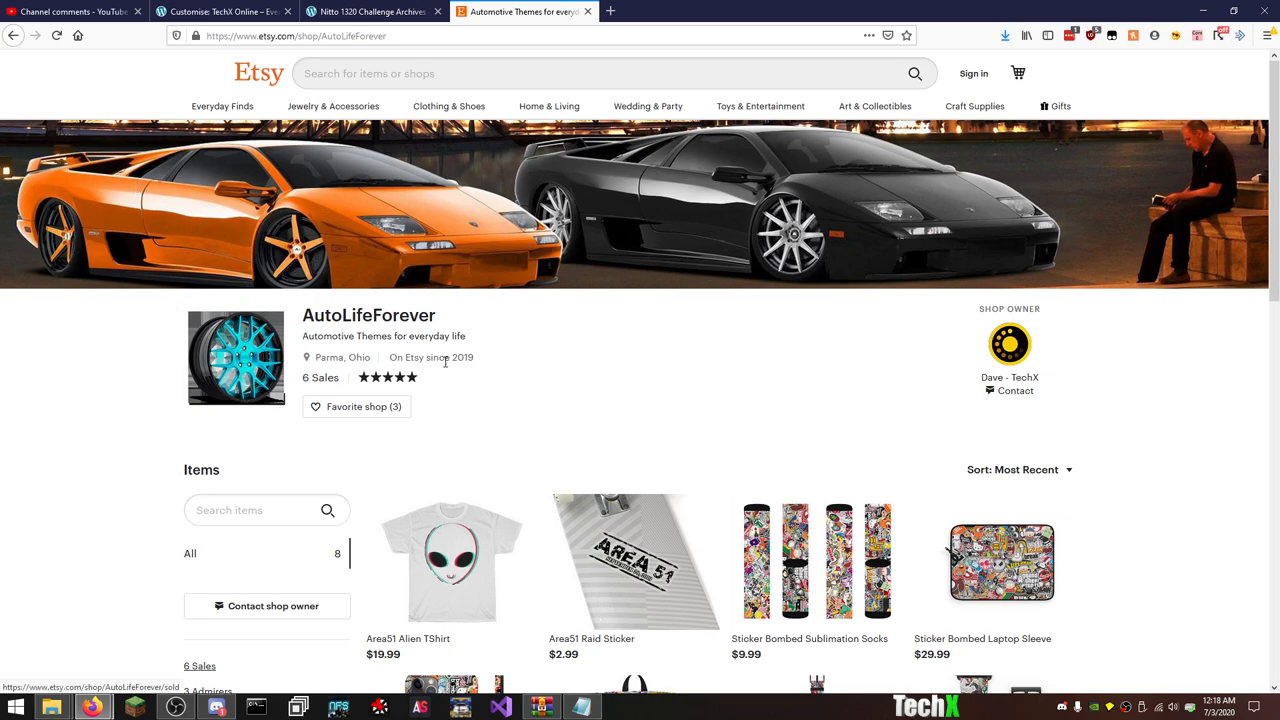
mouse_move(535, 369)
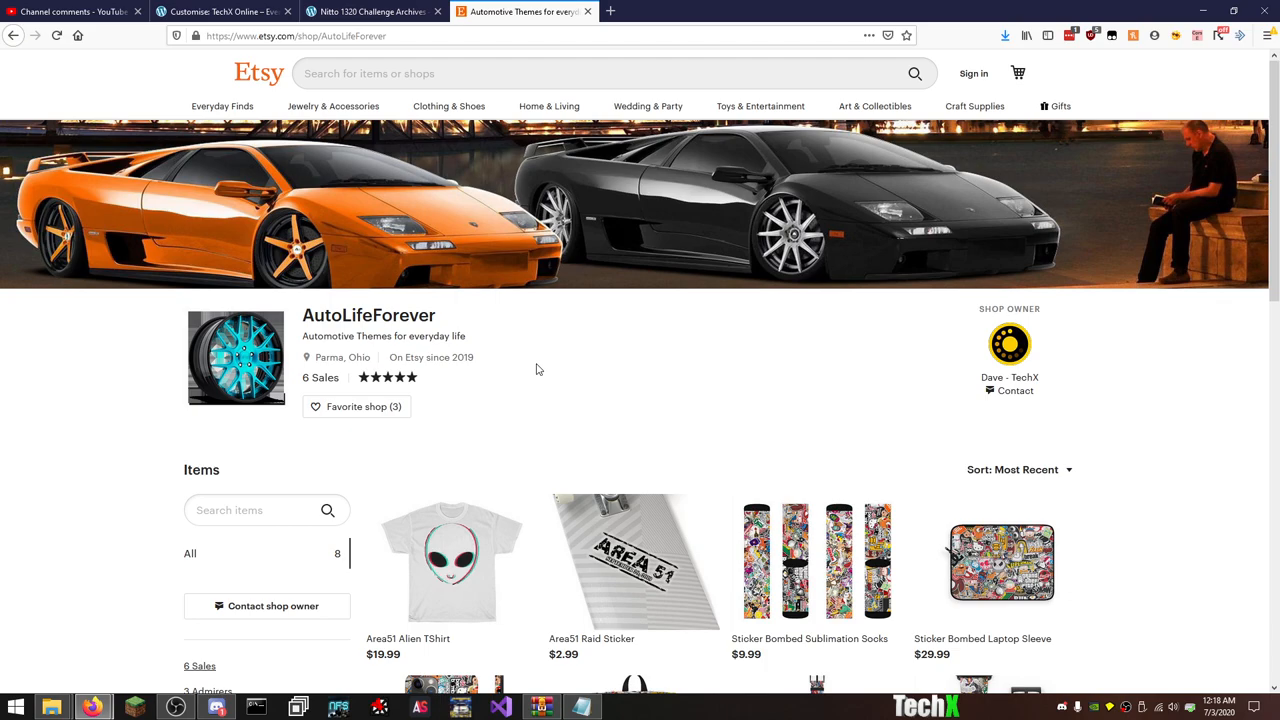
scroll(down, 3)
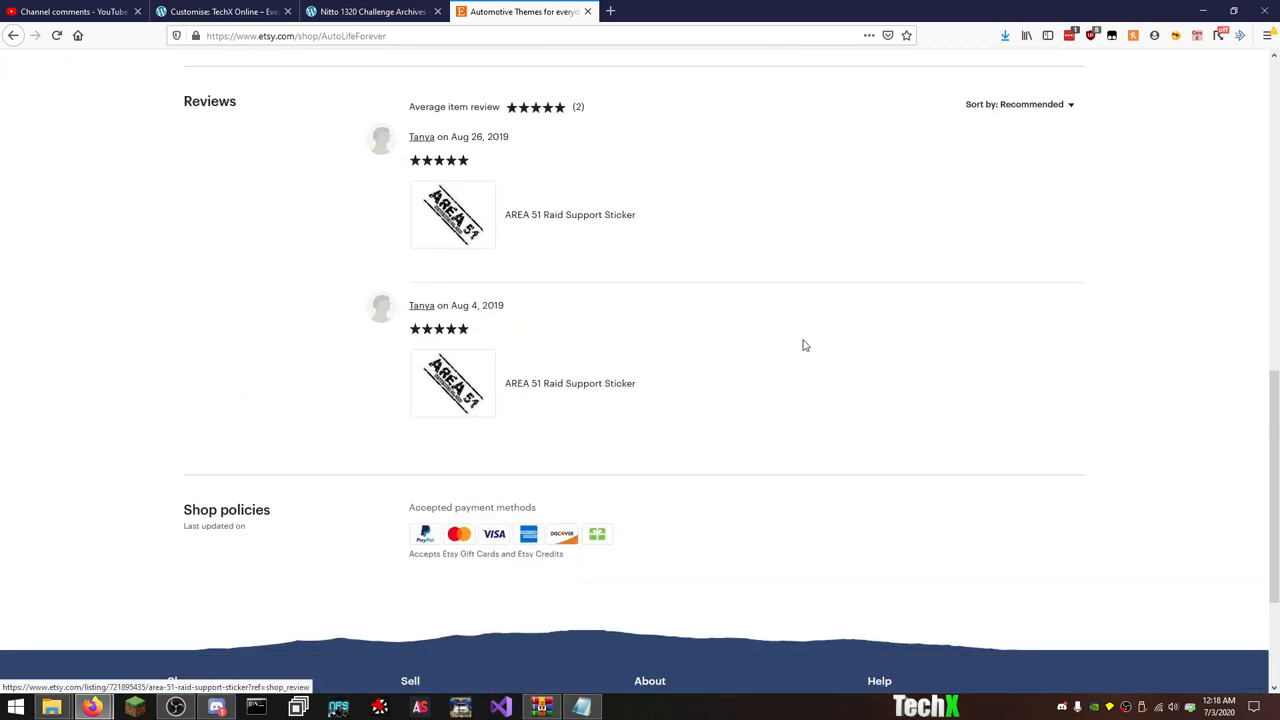
scroll(up, 3)
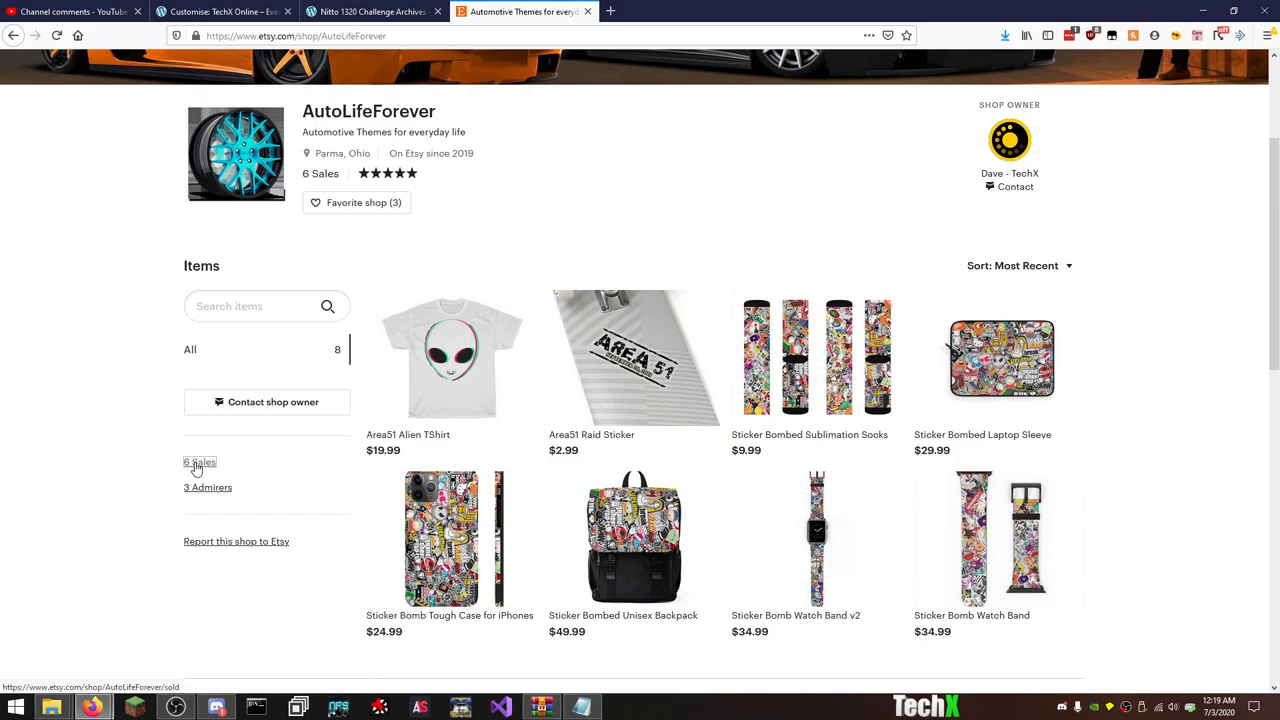
click(199, 462)
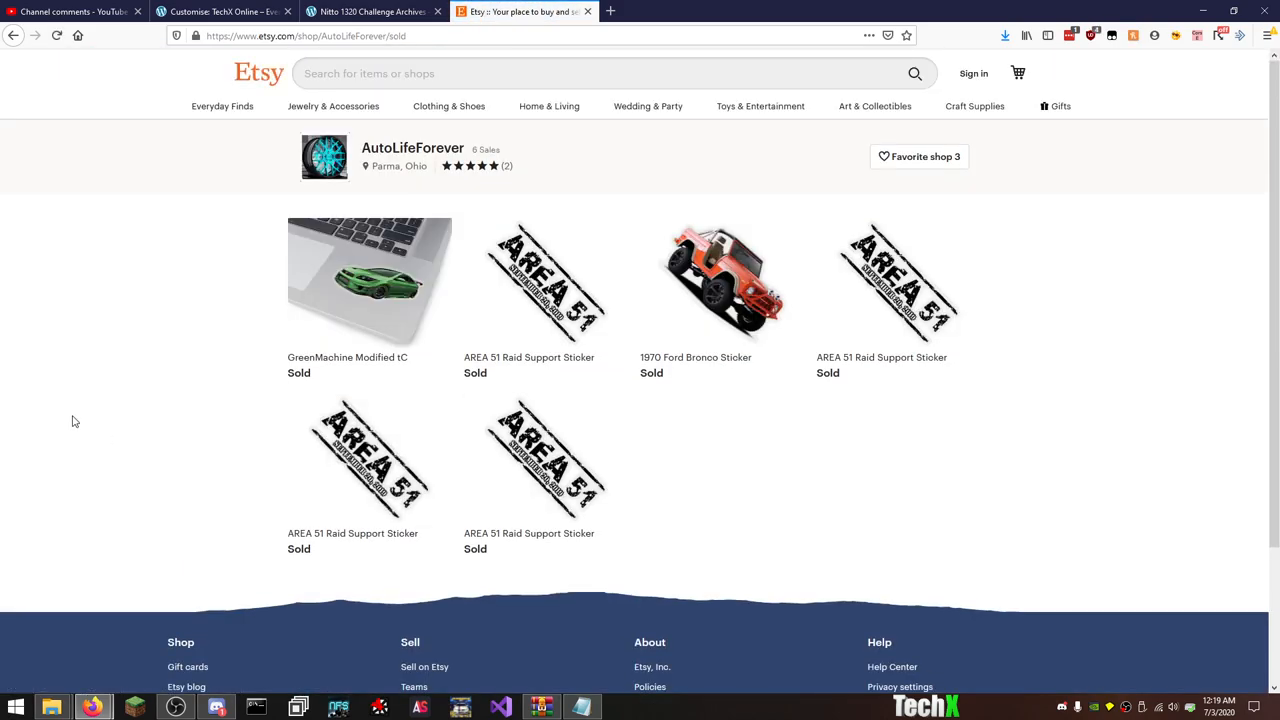
mouse_move(148, 364)
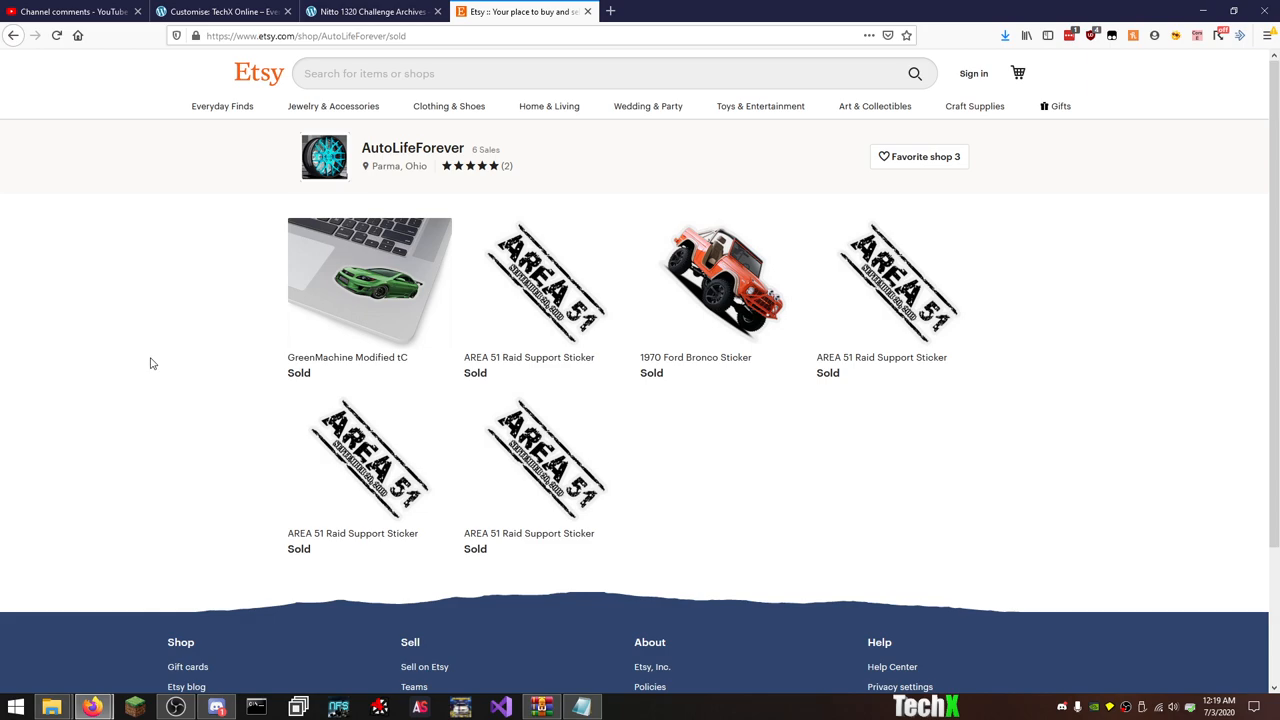
mouse_move(210, 435)
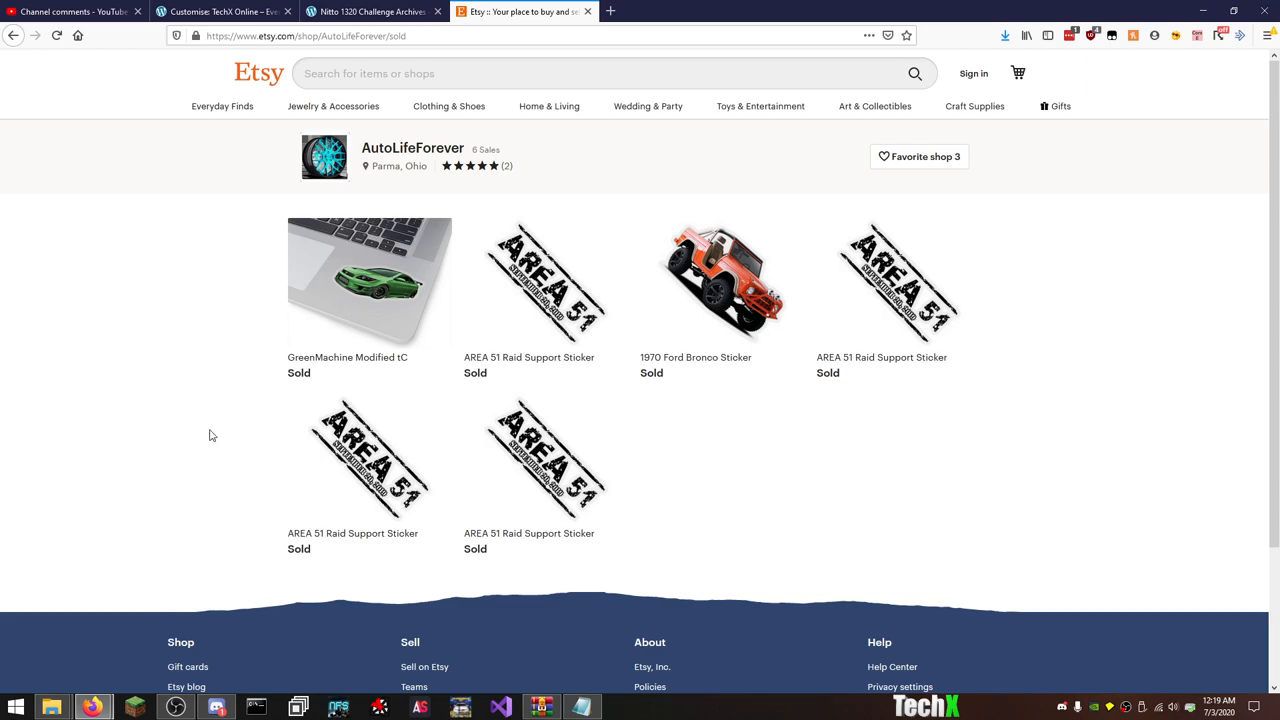
mouse_move(631, 231)
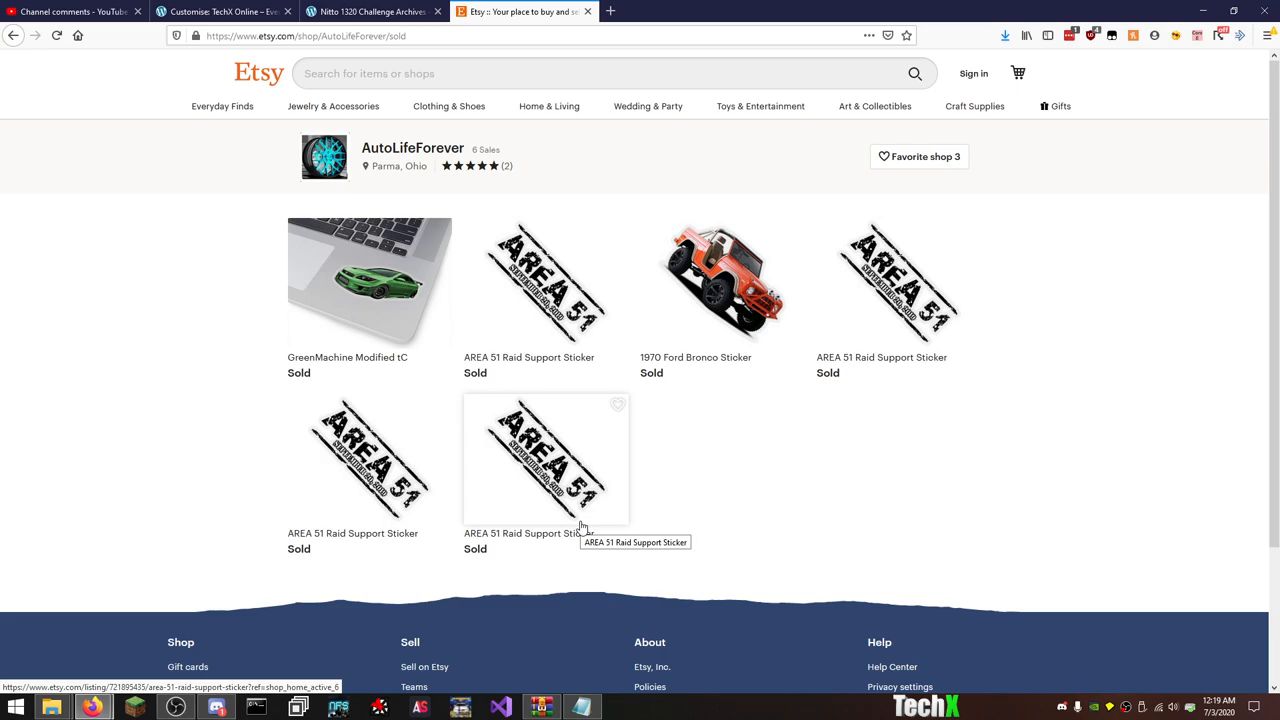
mouse_move(689, 361)
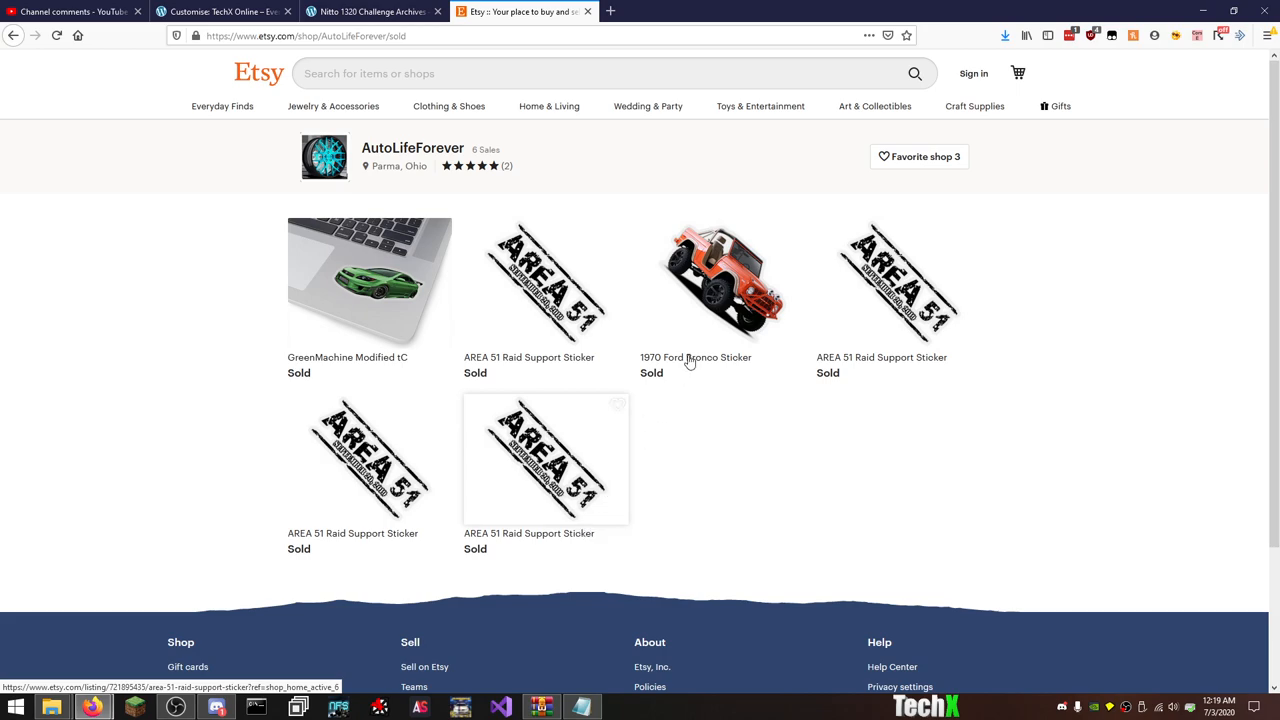
mouse_move(695, 328)
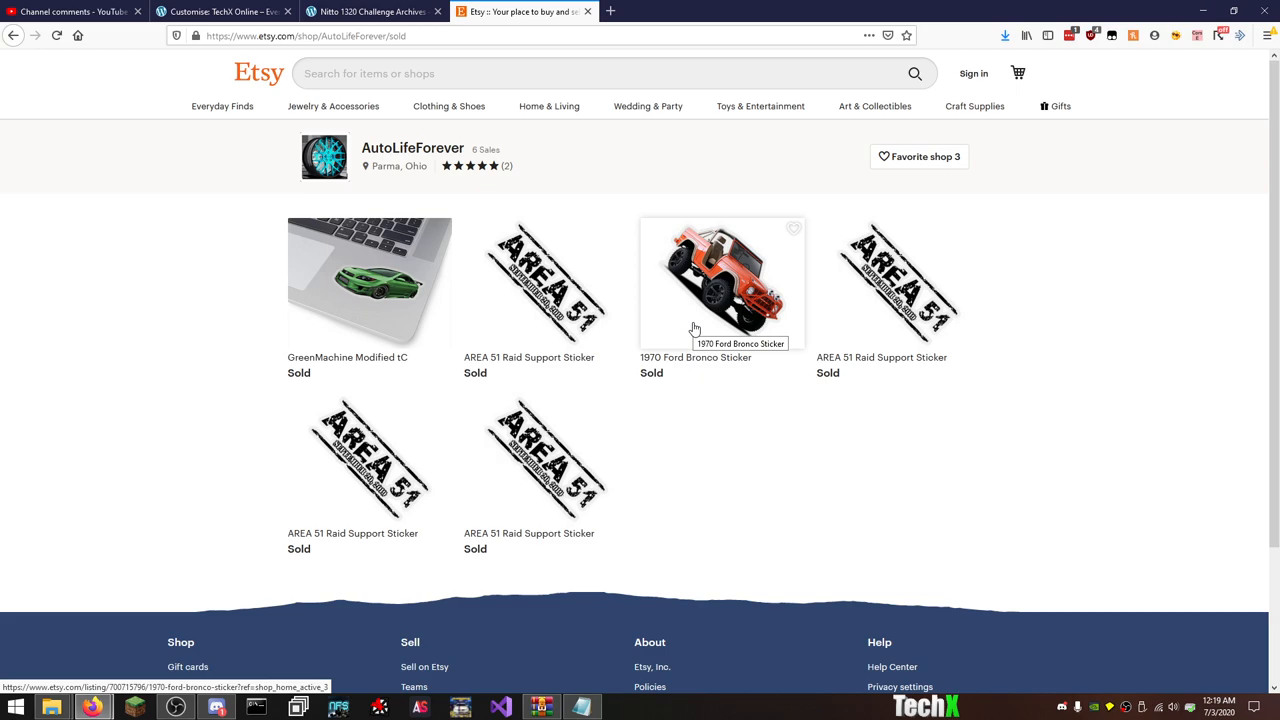
mouse_move(577, 20)
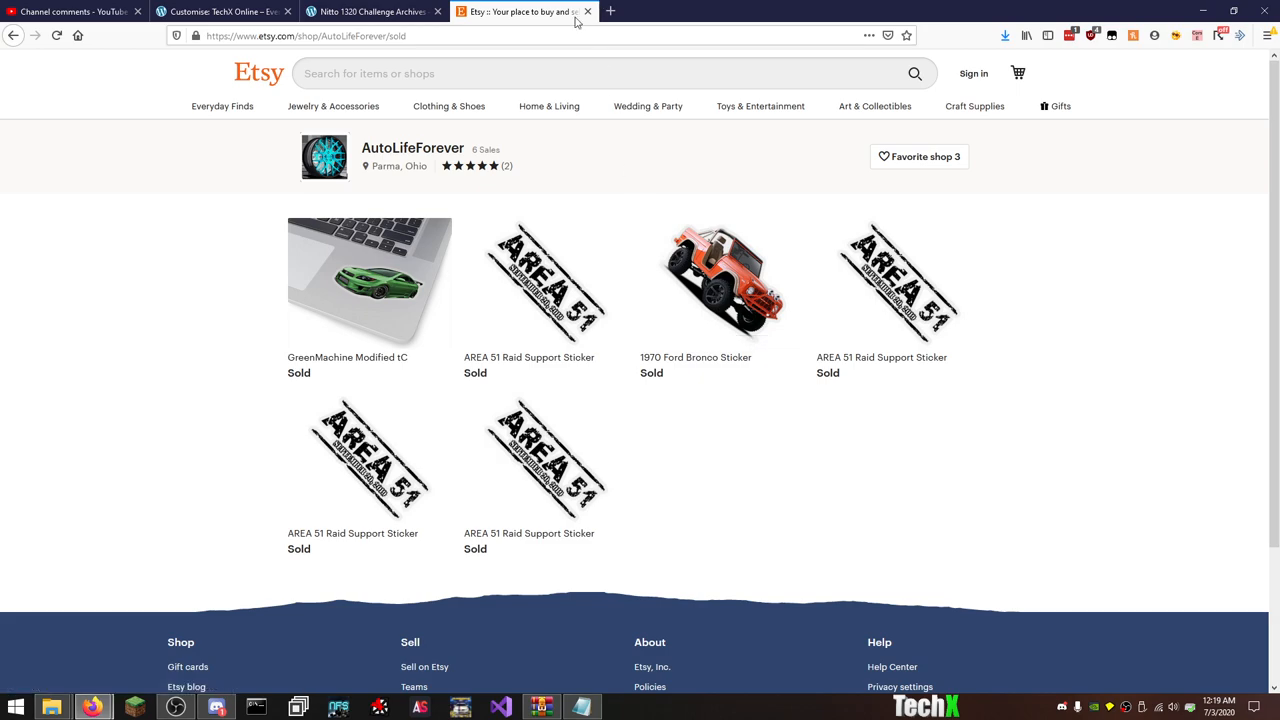